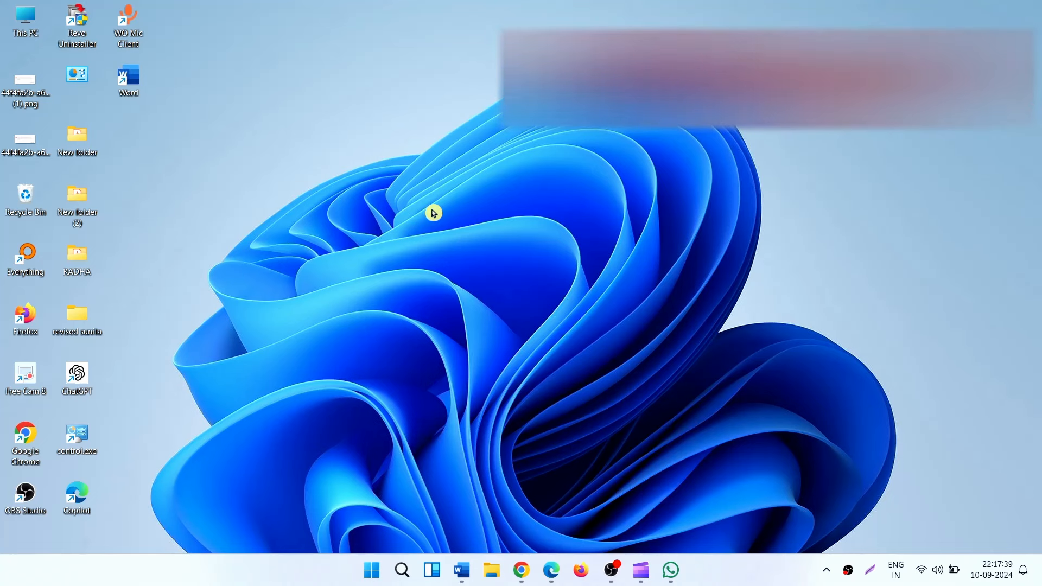
mouse_move(576, 267)
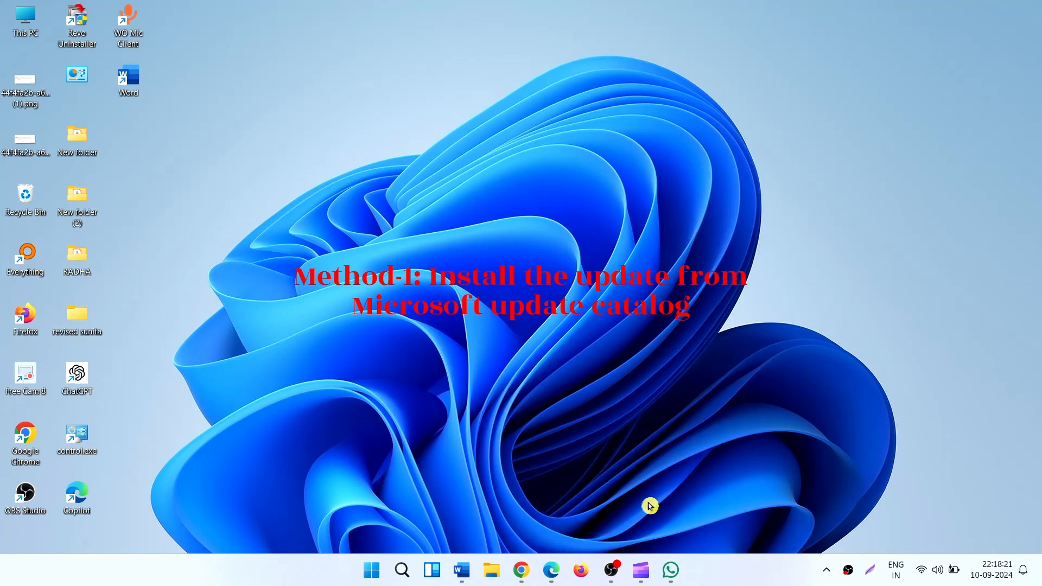
mouse_move(651, 498)
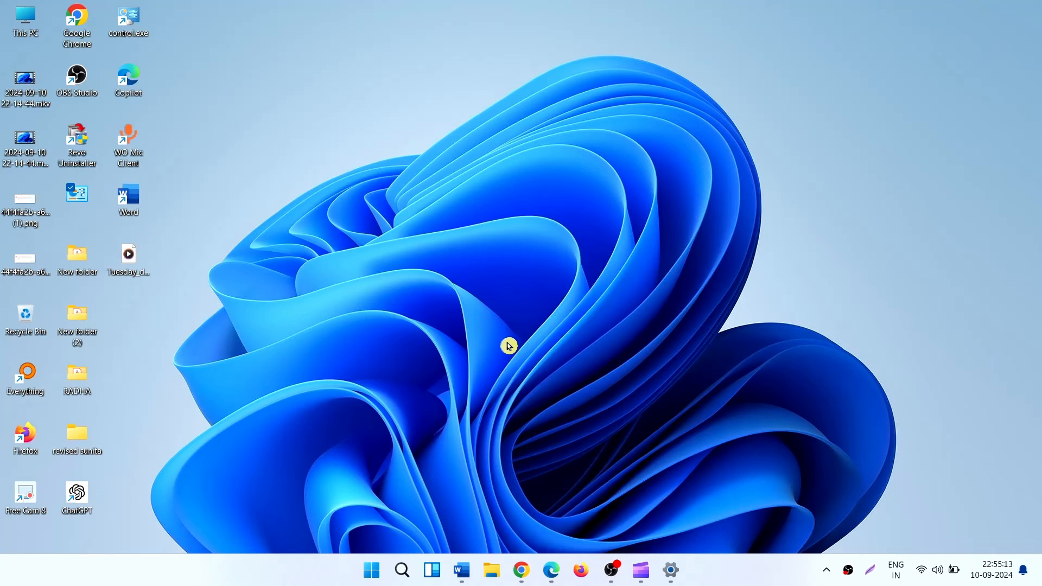
- Bring Chrome forward showing the Microsoft Update Catalog results for KB5043076
left_click(519, 570)
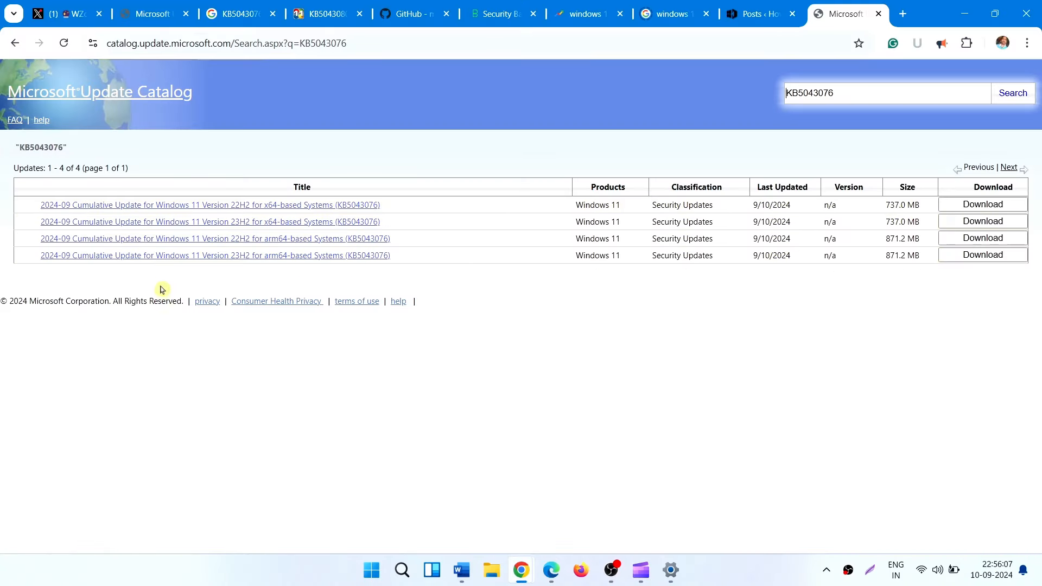
mouse_move(177, 260)
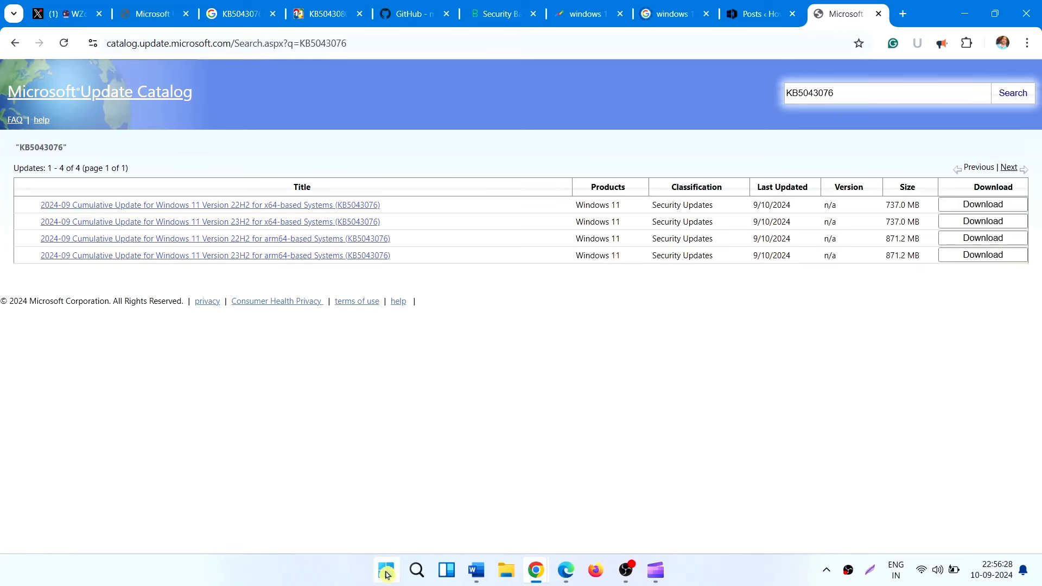
- Launch Settings from Start and browse the System page down to About
left_click(386, 570)
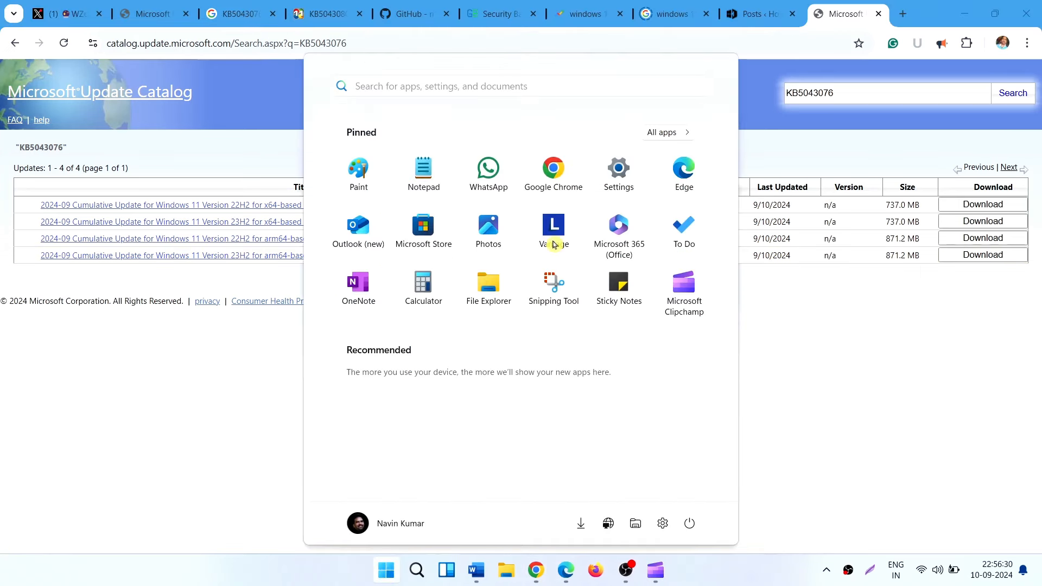
left_click(617, 167)
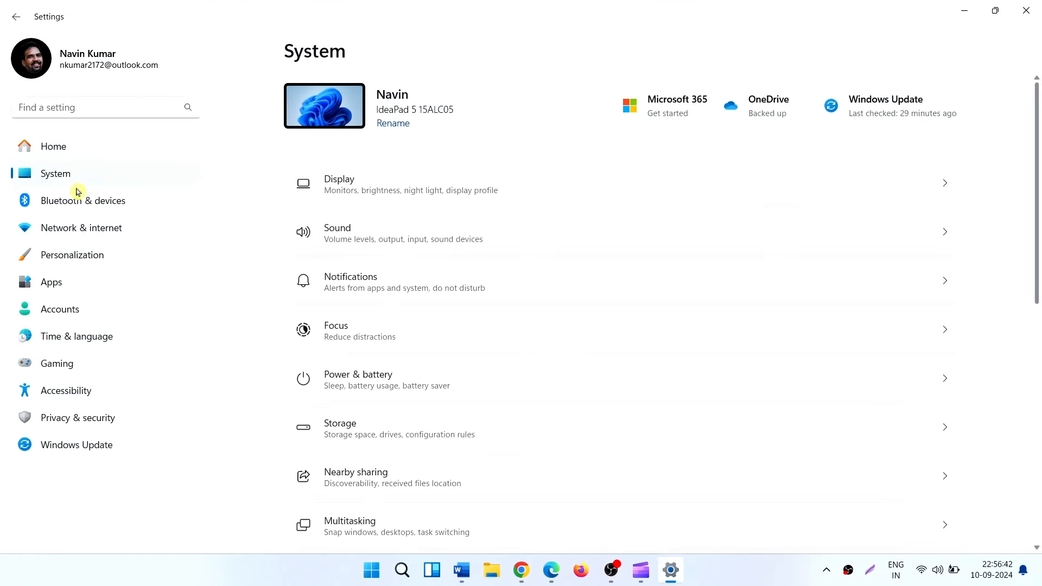
scroll("down", 3)
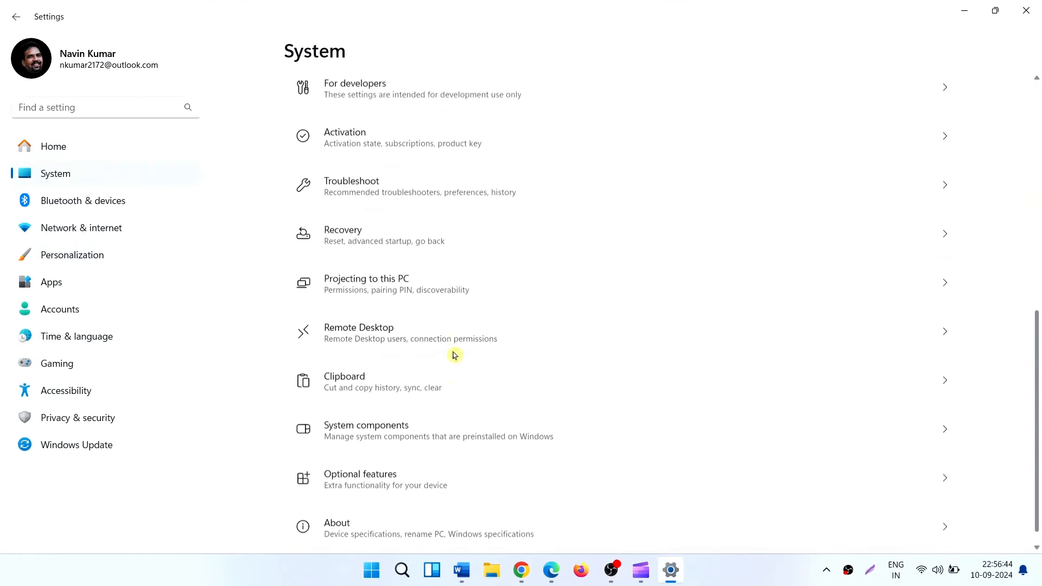
scroll("down", 3)
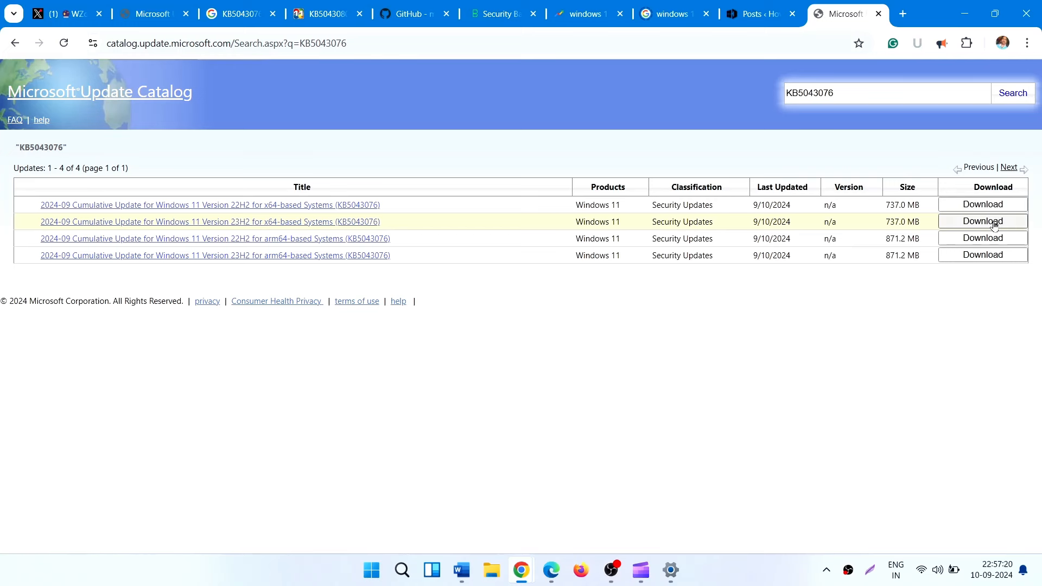
- Start downloading the KB5043076 .msu package for Windows 11 23H2 x64 systems
left_click(982, 222)
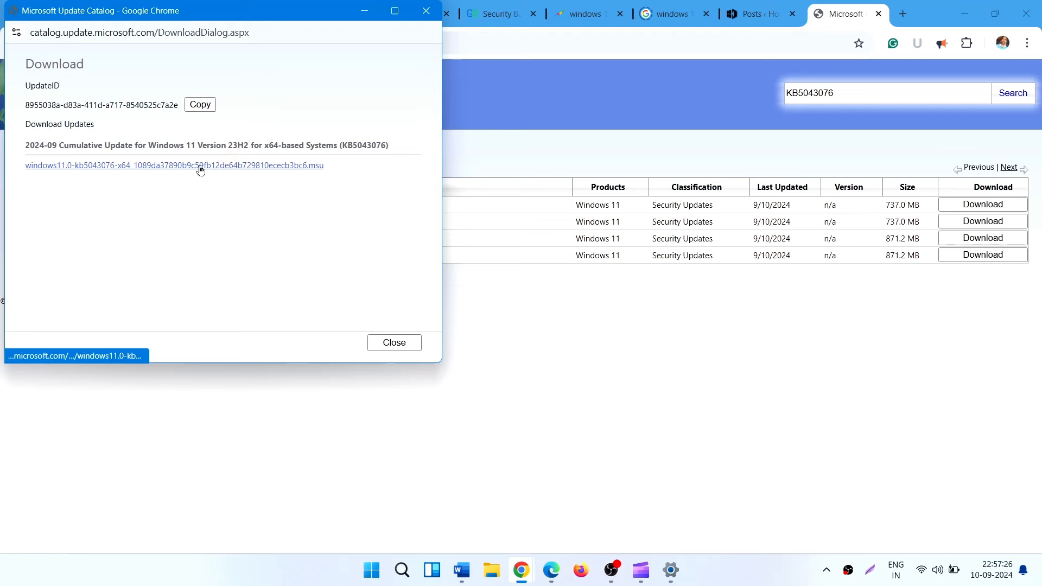
left_click(174, 165)
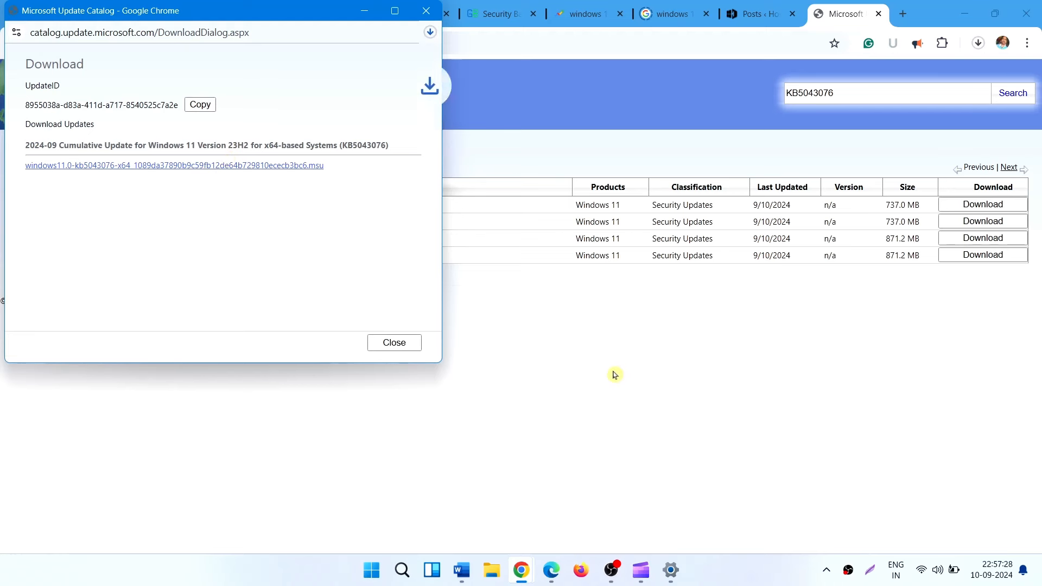
left_click(429, 31)
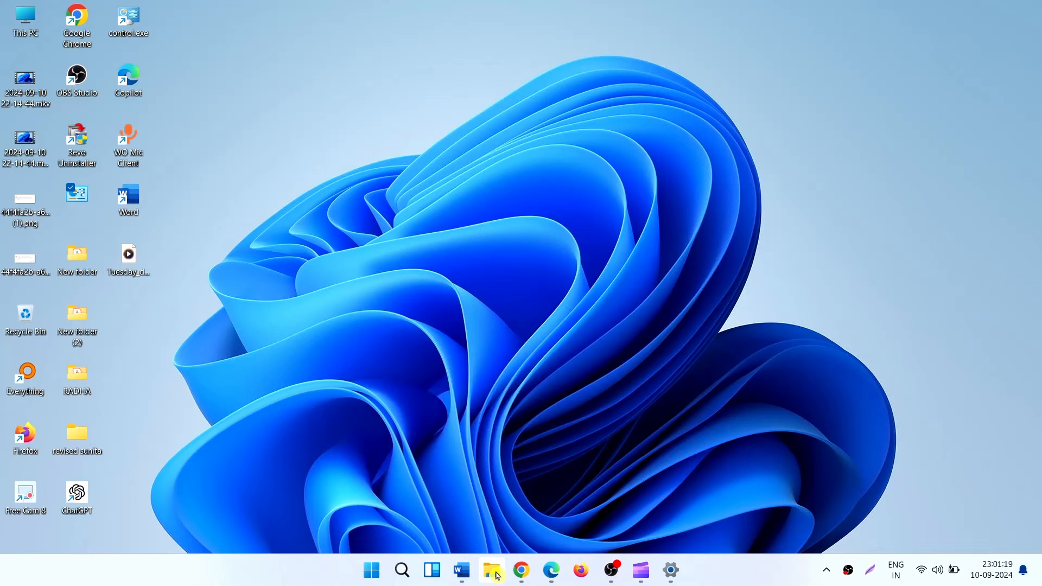
- Navigate File Explorer to the Downloads folder
left_click(491, 570)
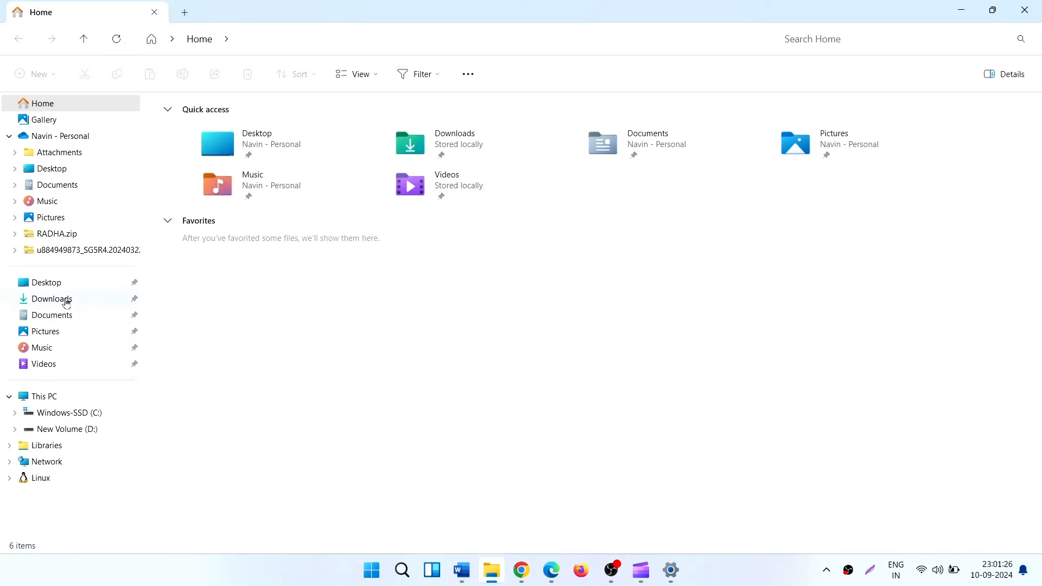
left_click(52, 298)
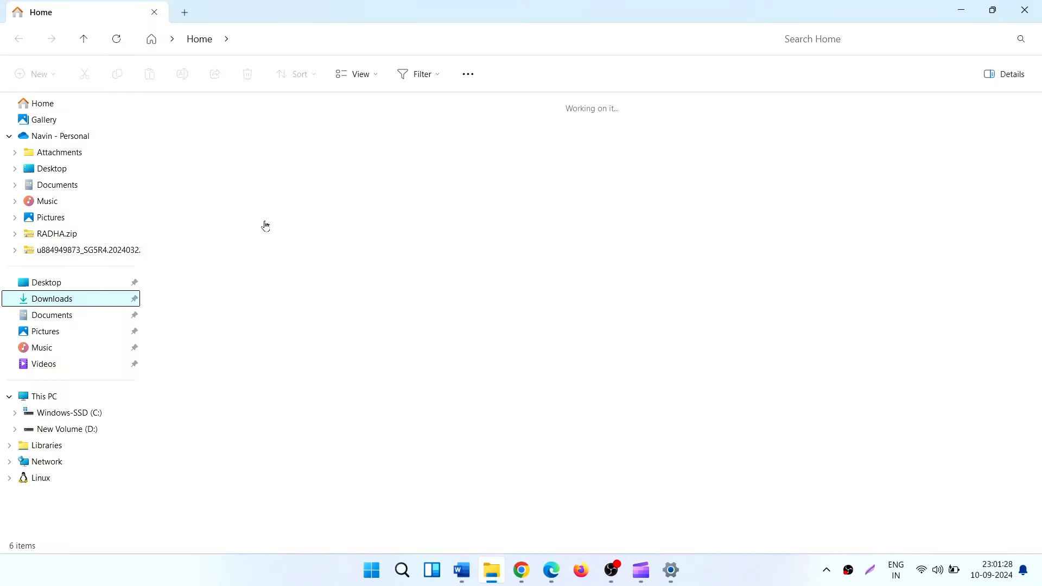
left_click(52, 298)
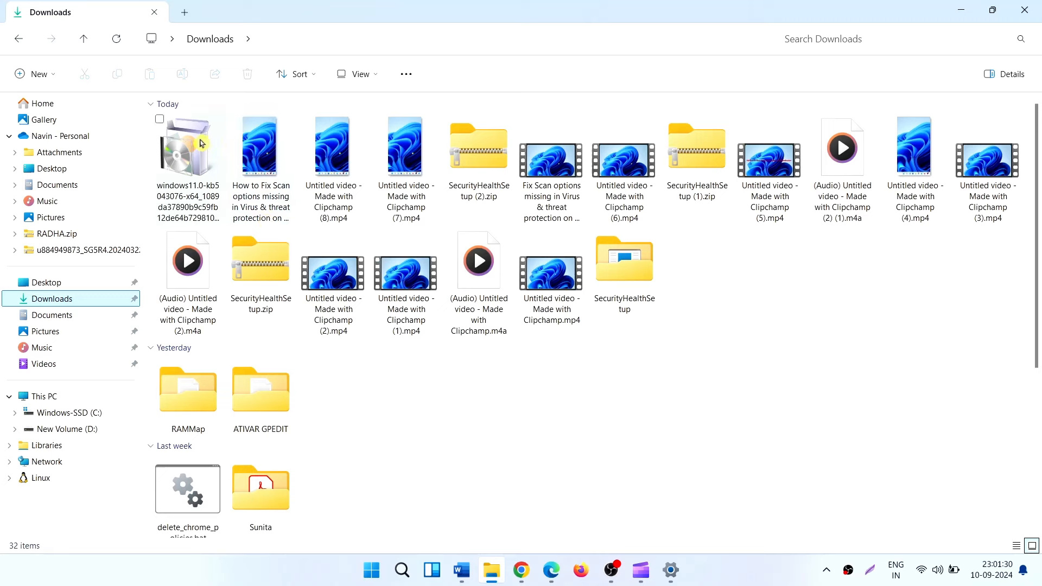
- Run the downloaded KB5043076 .msu file so the standalone installer starts preparing
left_click(188, 147)
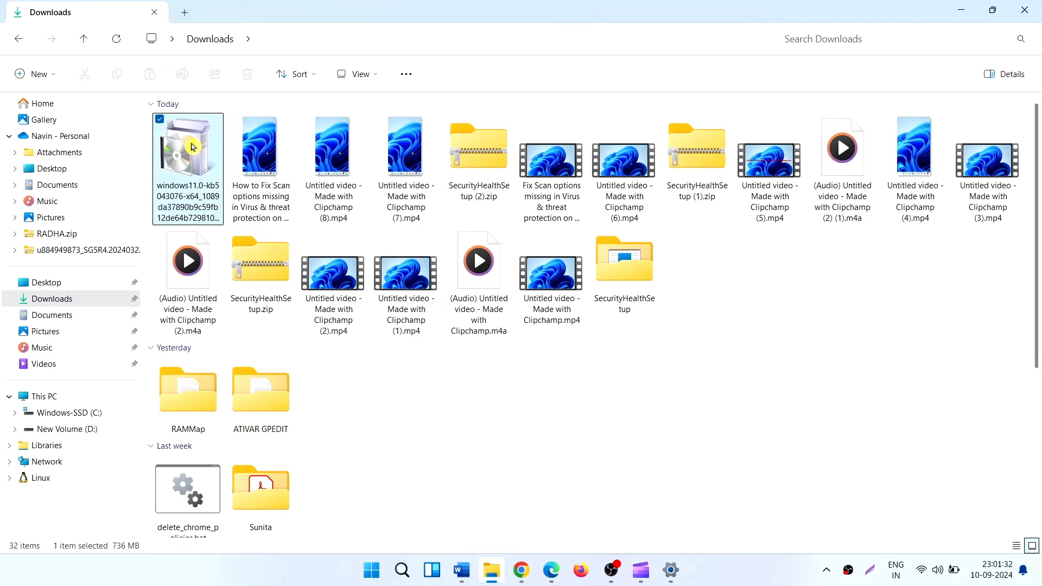
right_click(188, 147)
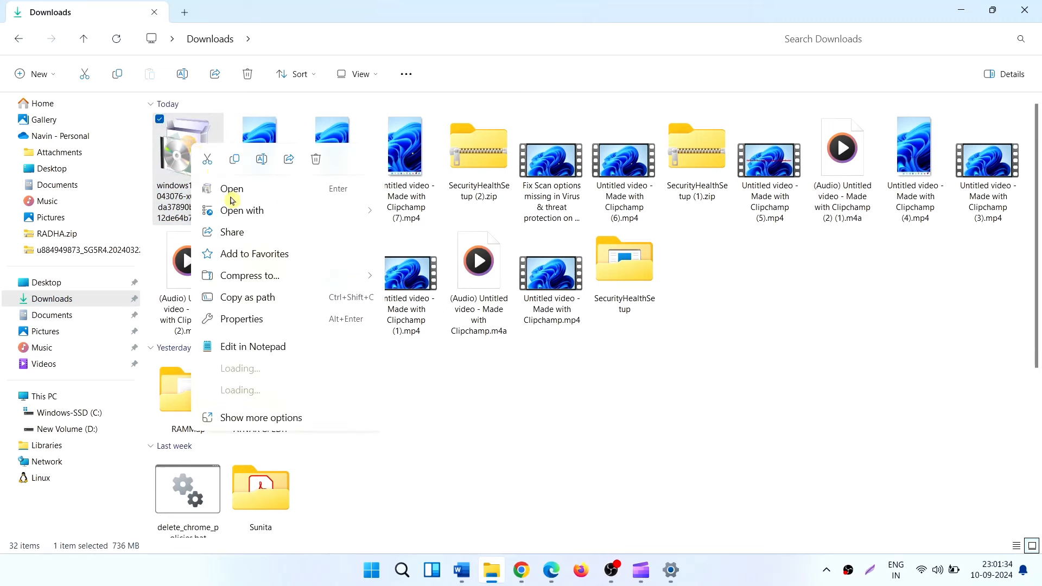
left_click(592, 359)
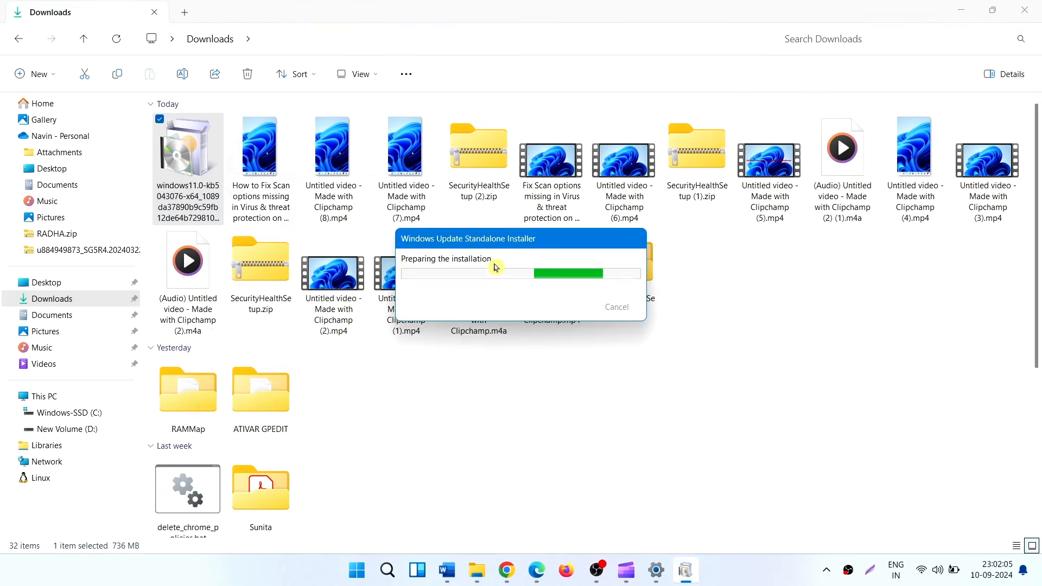
mouse_move(438, 310)
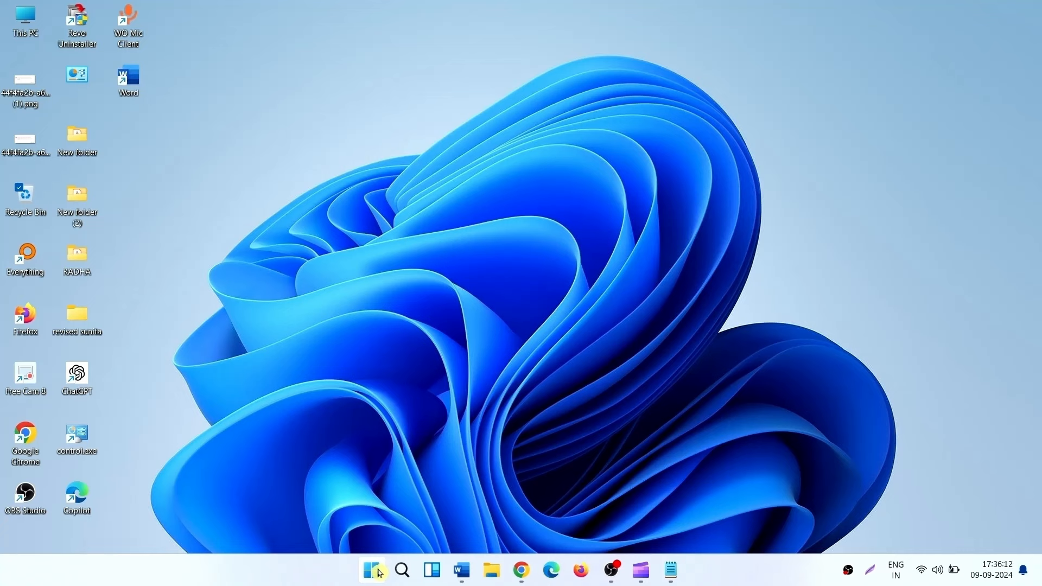
- Launch Settings from Start and go to the System section
left_click(371, 570)
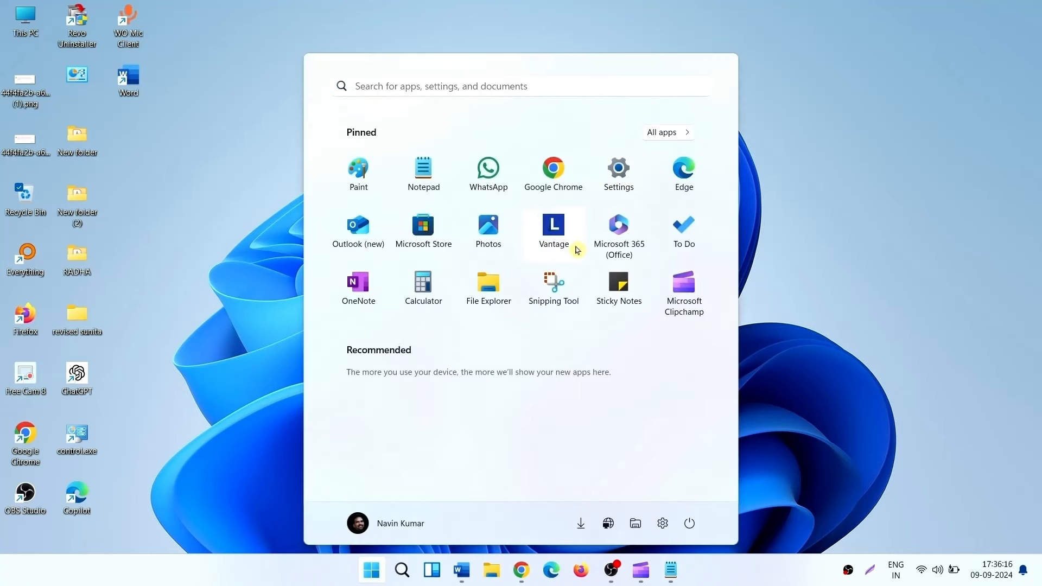
left_click(617, 169)
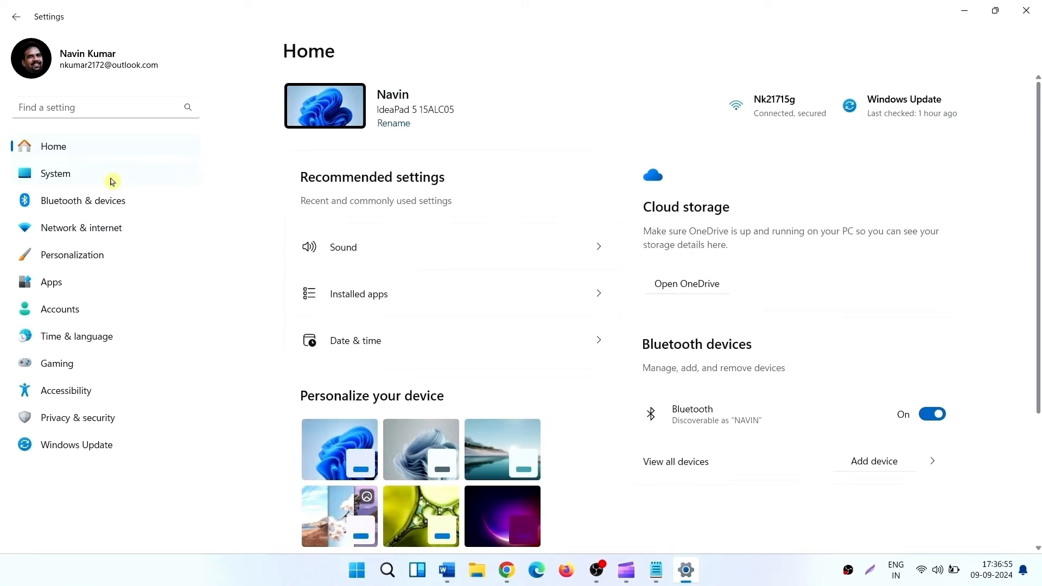
left_click(55, 174)
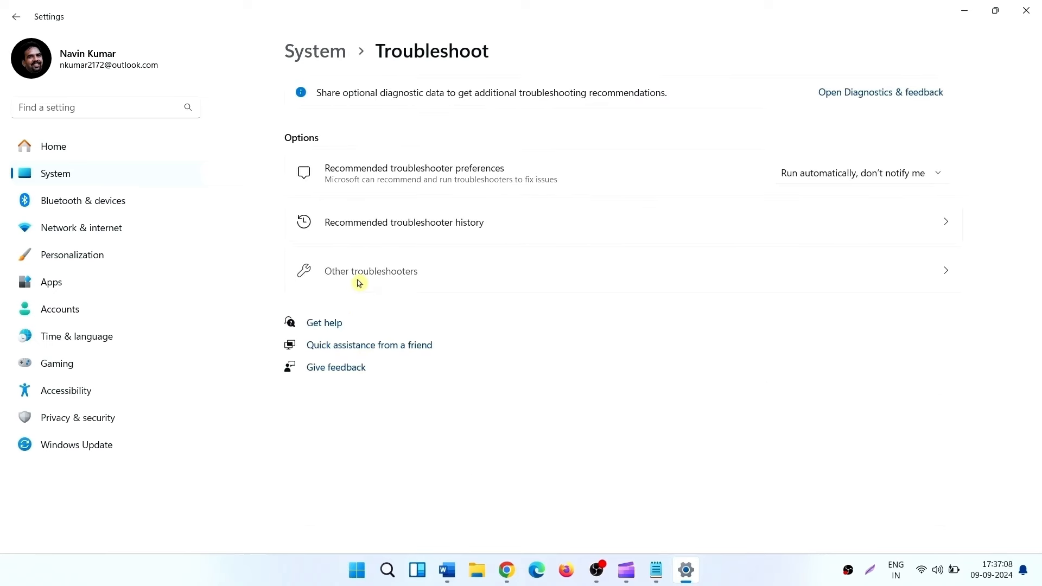
- Run the Windows Update troubleshooter from the Other troubleshooters list
left_click(370, 271)
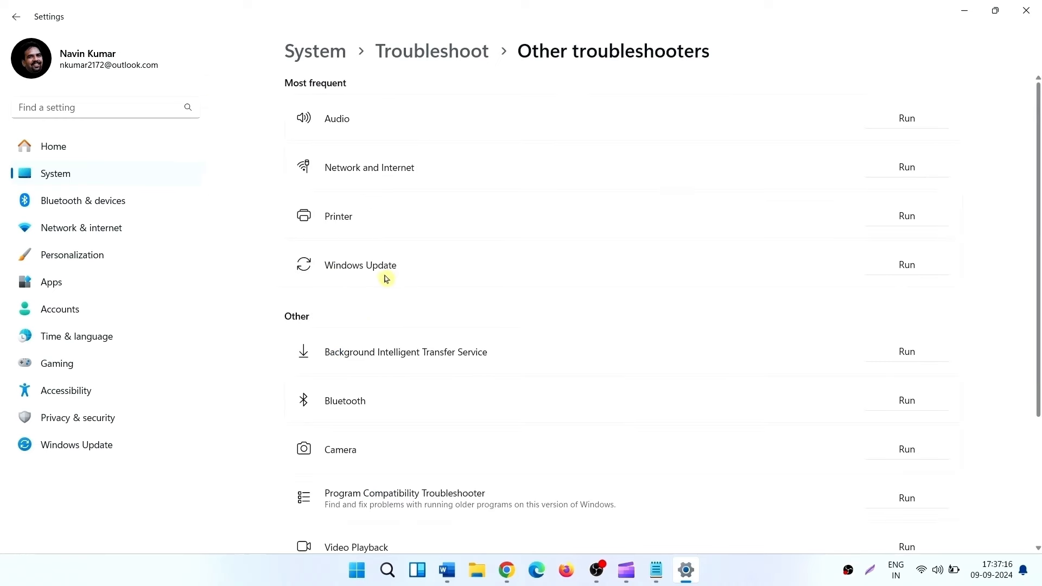
mouse_move(922, 269)
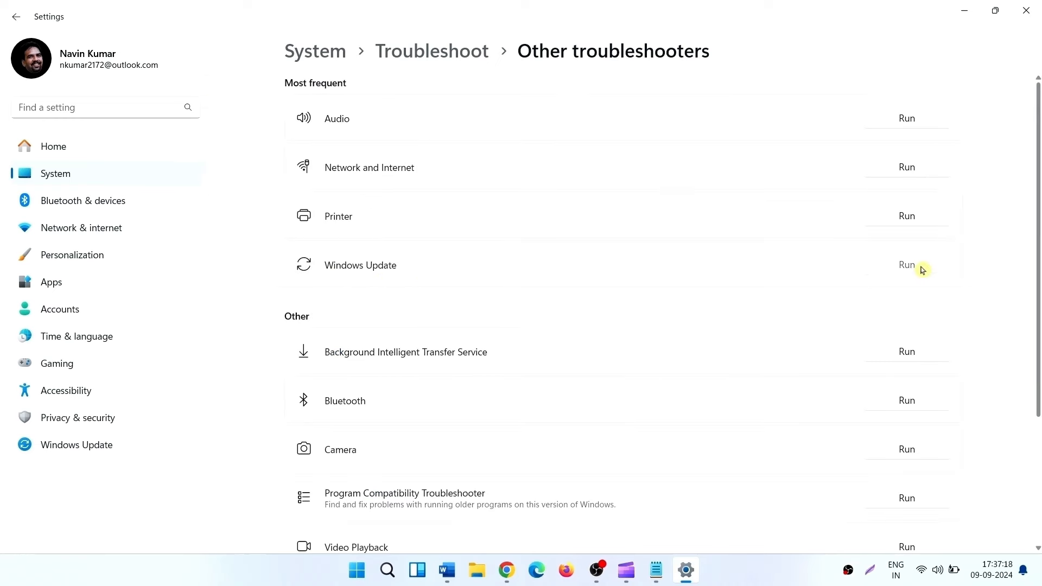
left_click(906, 264)
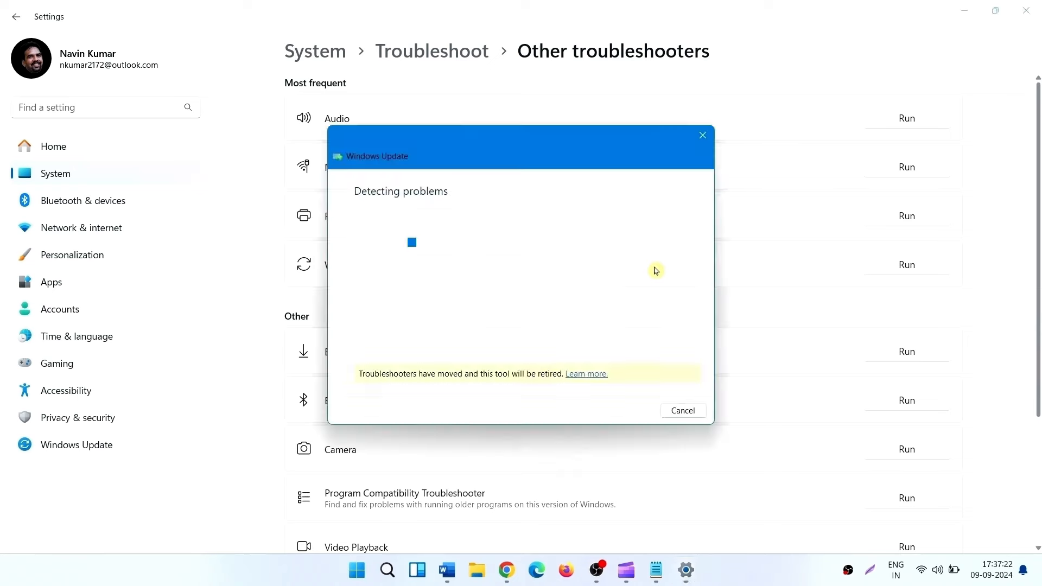
mouse_move(597, 303)
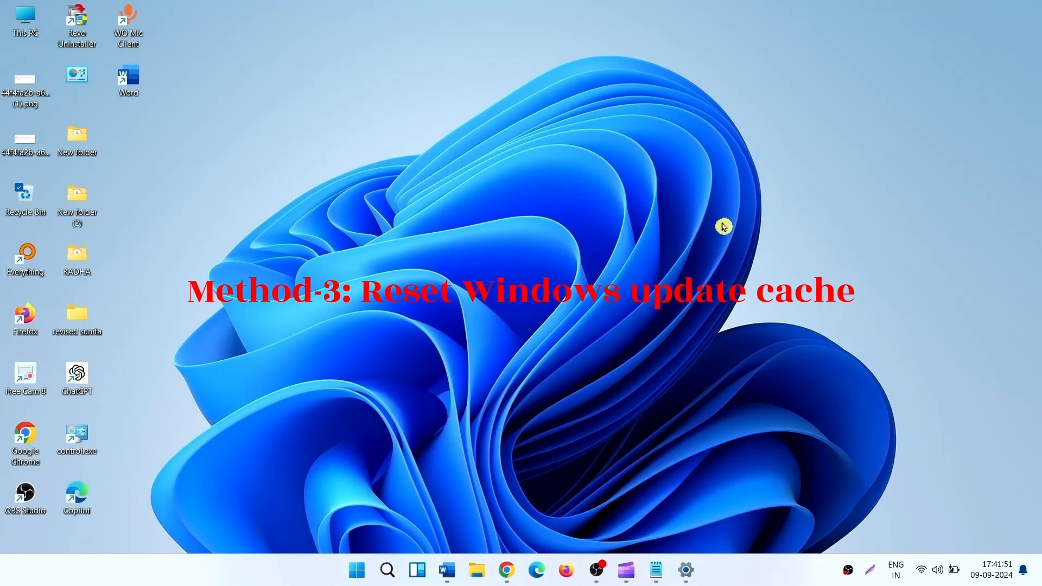
mouse_move(721, 208)
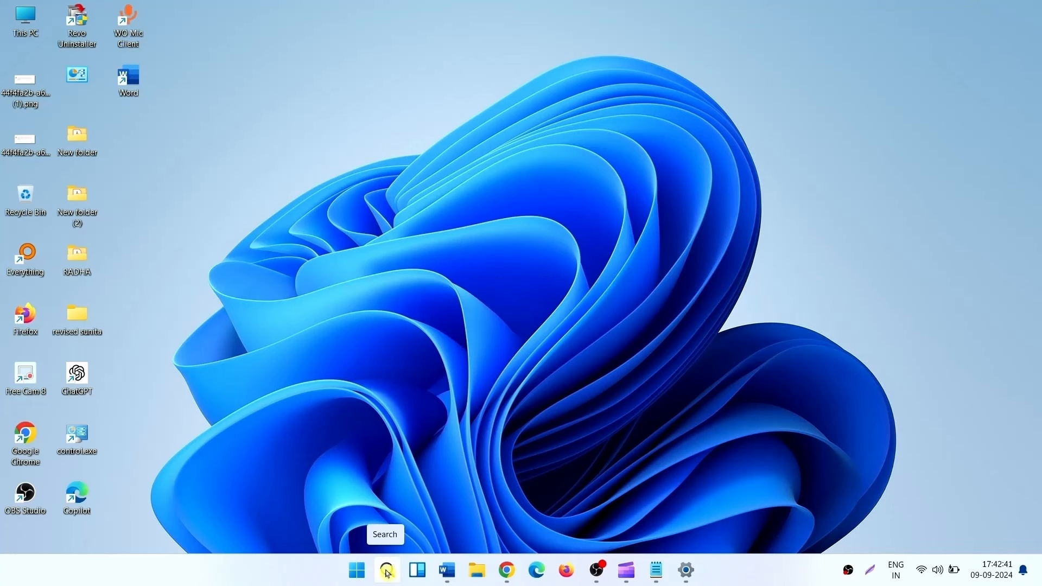
- Search for cmd and launch Command Prompt as administrator
left_click(386, 570)
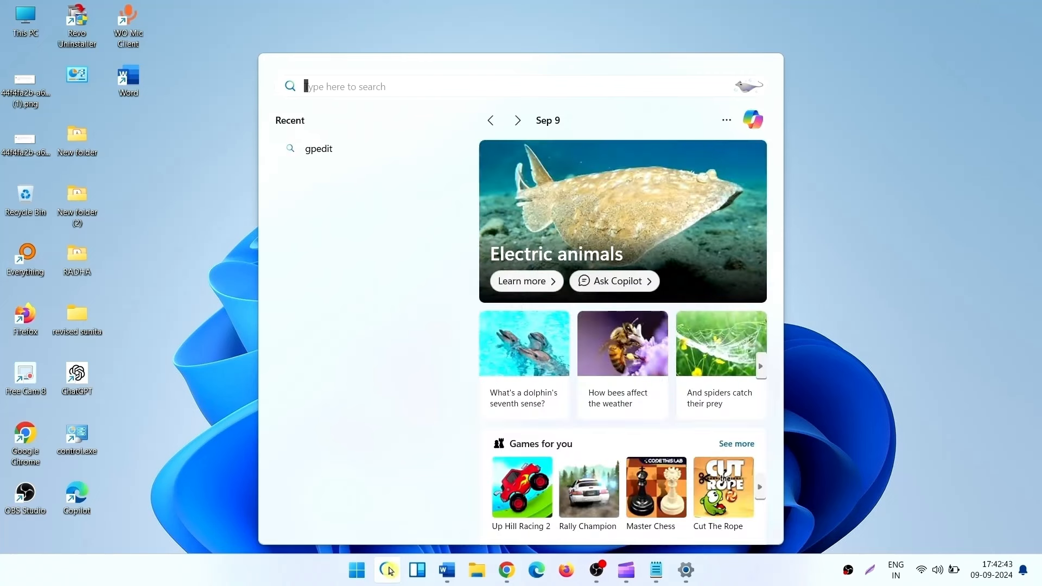
type("cmd")
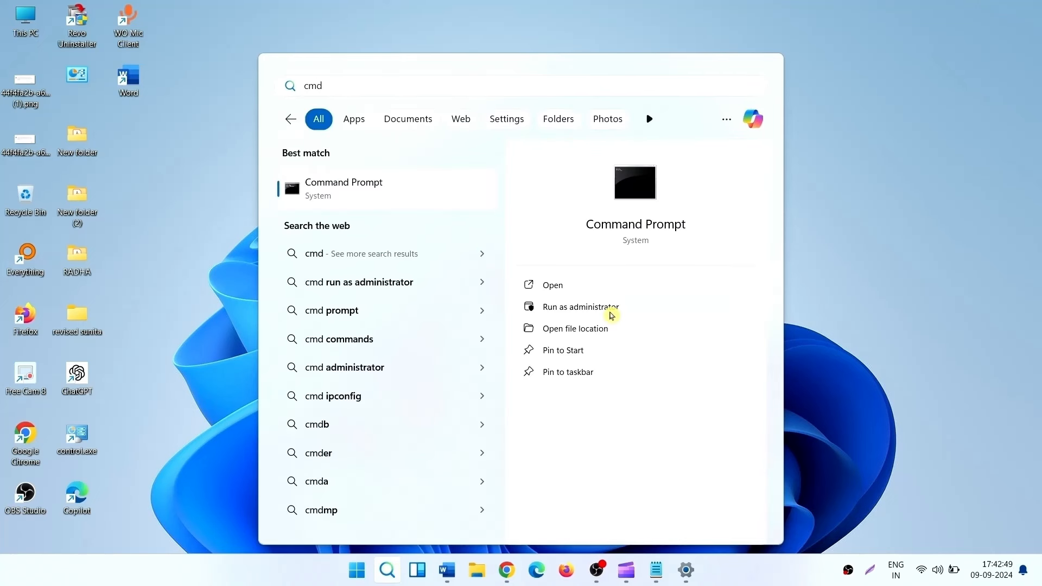
mouse_move(638, 309)
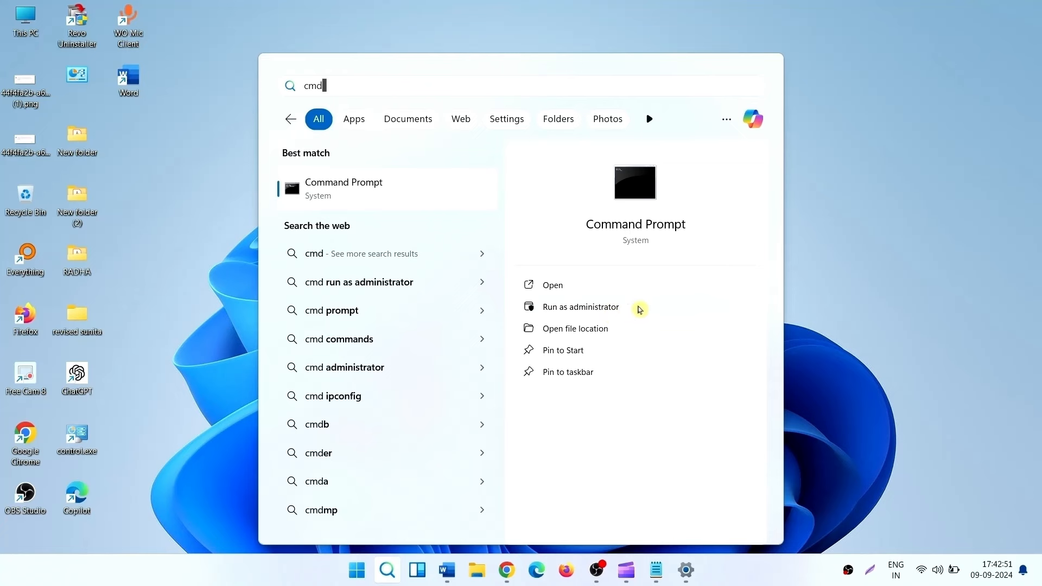
left_click(580, 306)
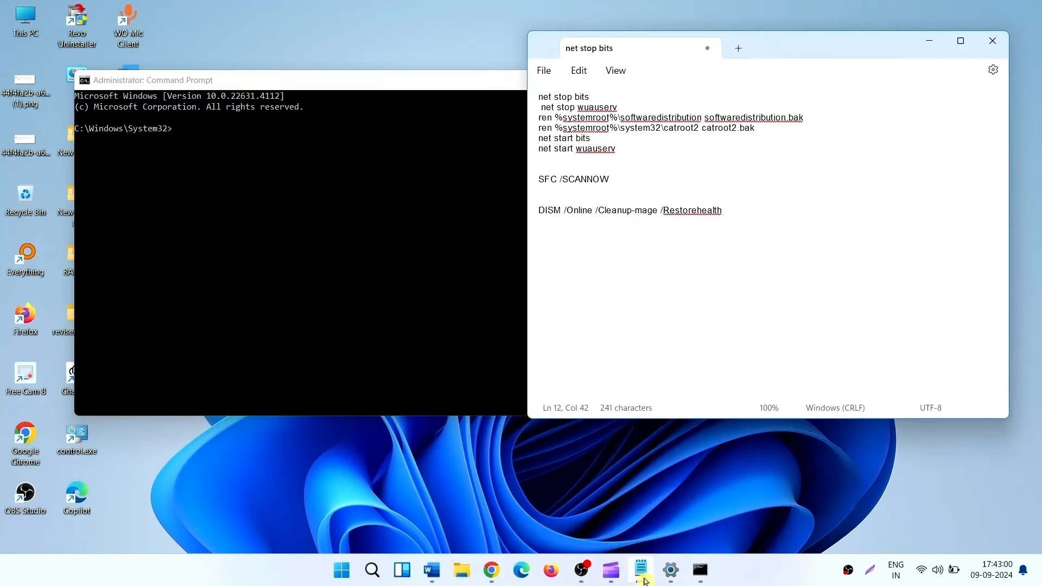
- Run net stop wuauserv from the Notepad list to stop the Windows Update service
left_click_drag(538, 97, 629, 148)
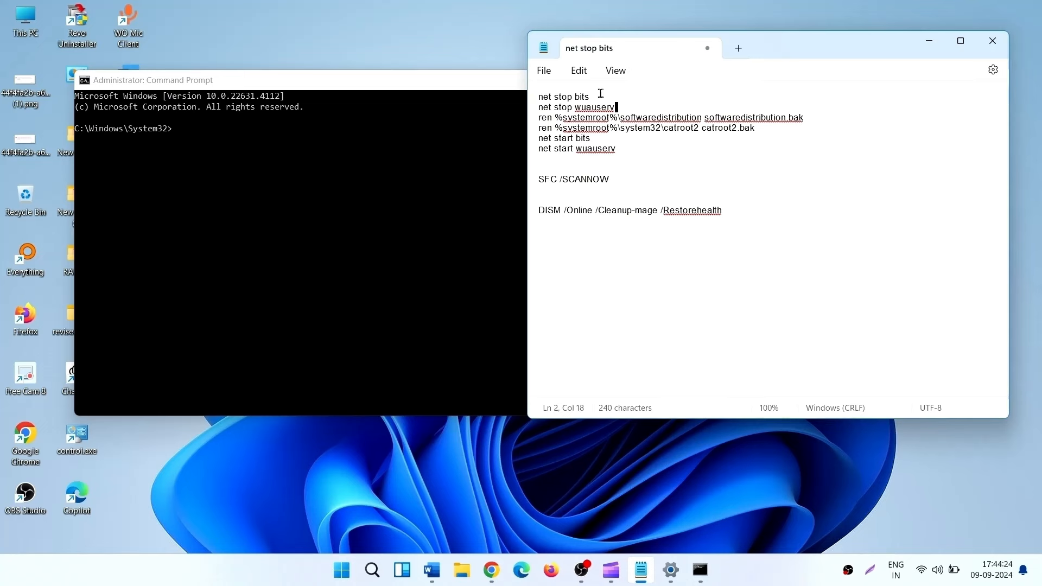
triple_click(563, 97)
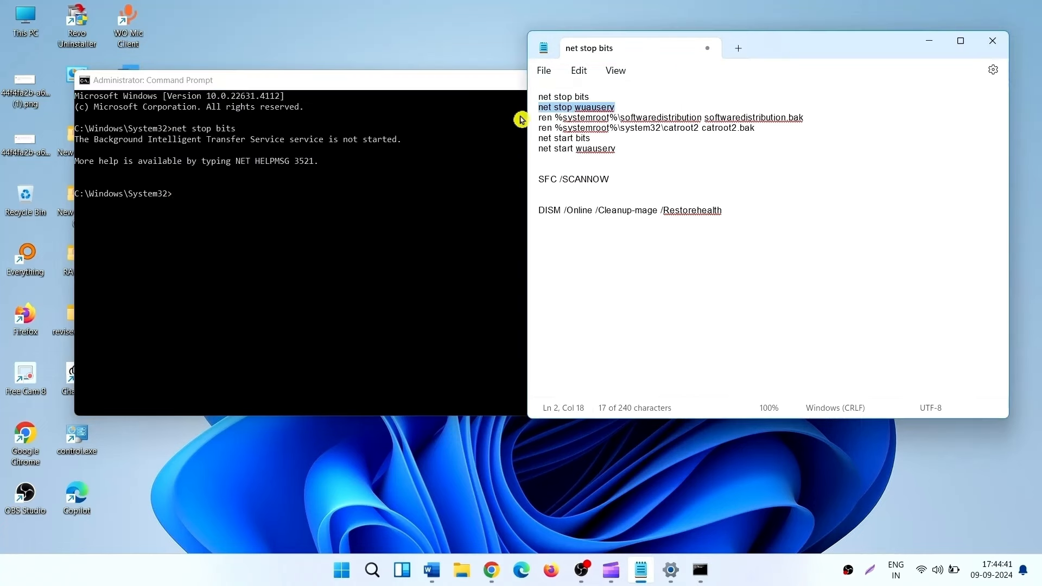
right_click(576, 107)
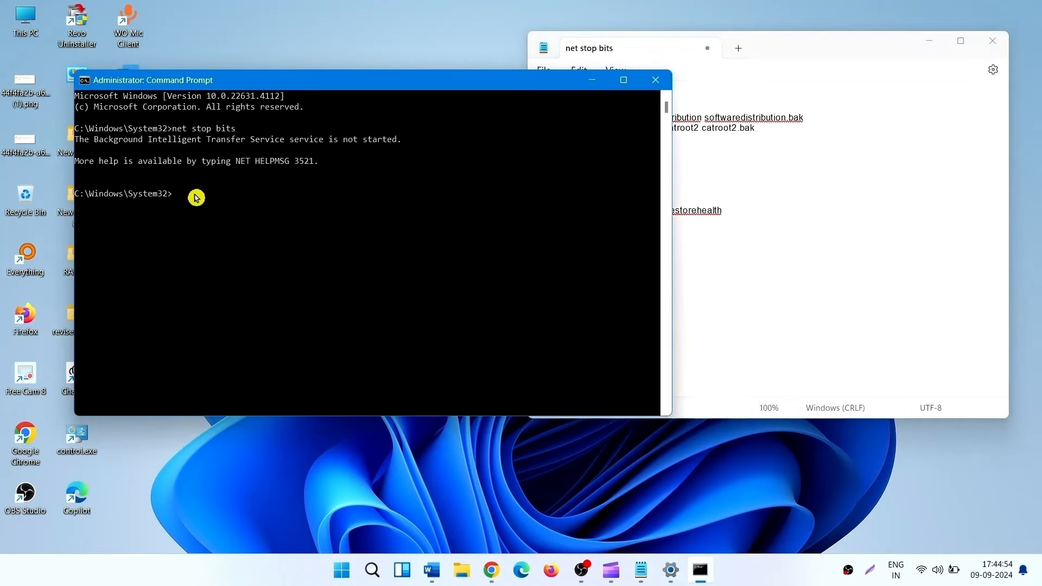
type("net stop wuauserv")
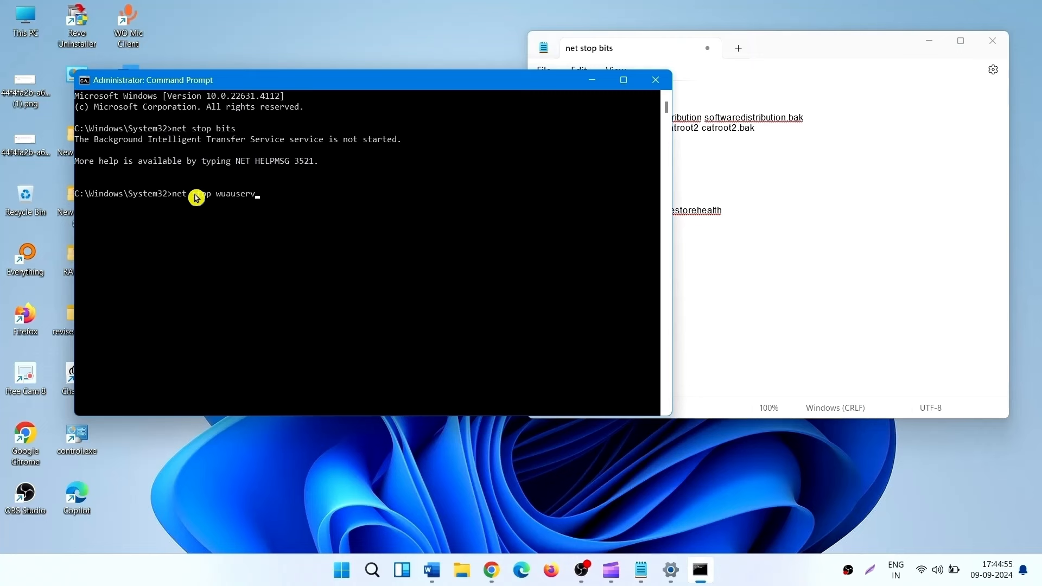
key("enter")
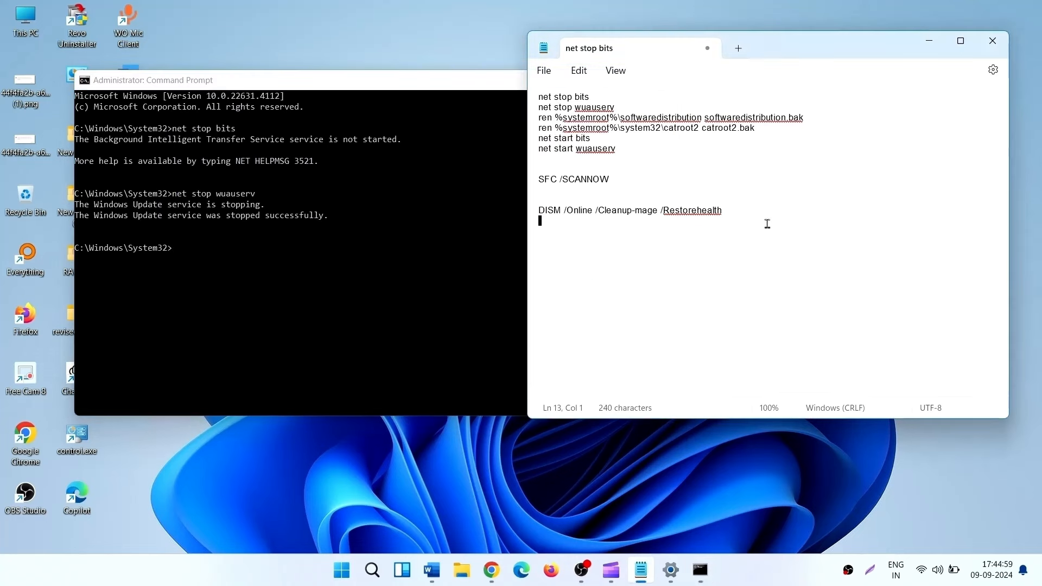
- Close the administrator Command Prompt and the Notepad command list
left_click_drag(540, 97, 614, 149)
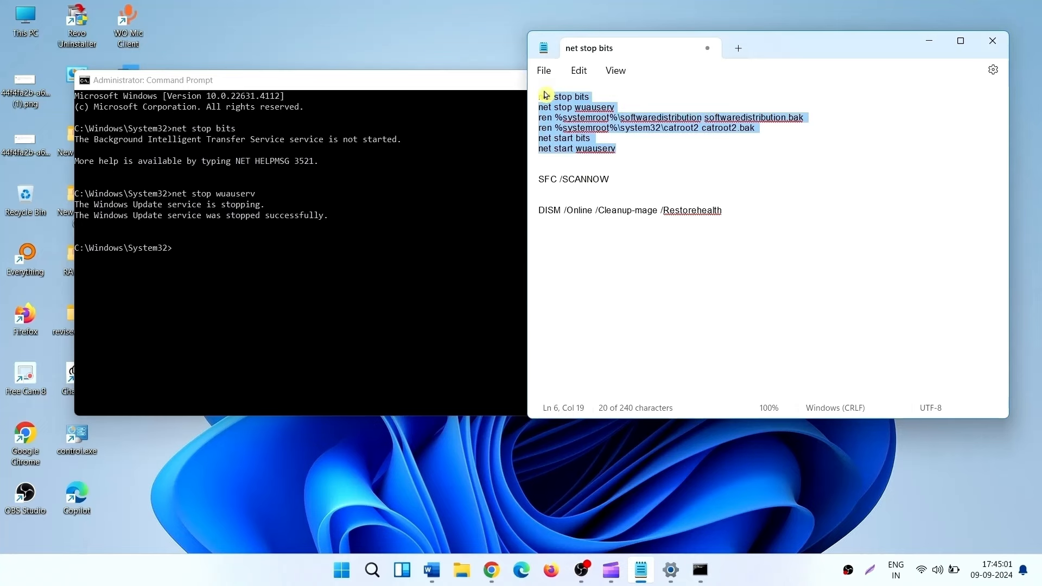
left_click(153, 79)
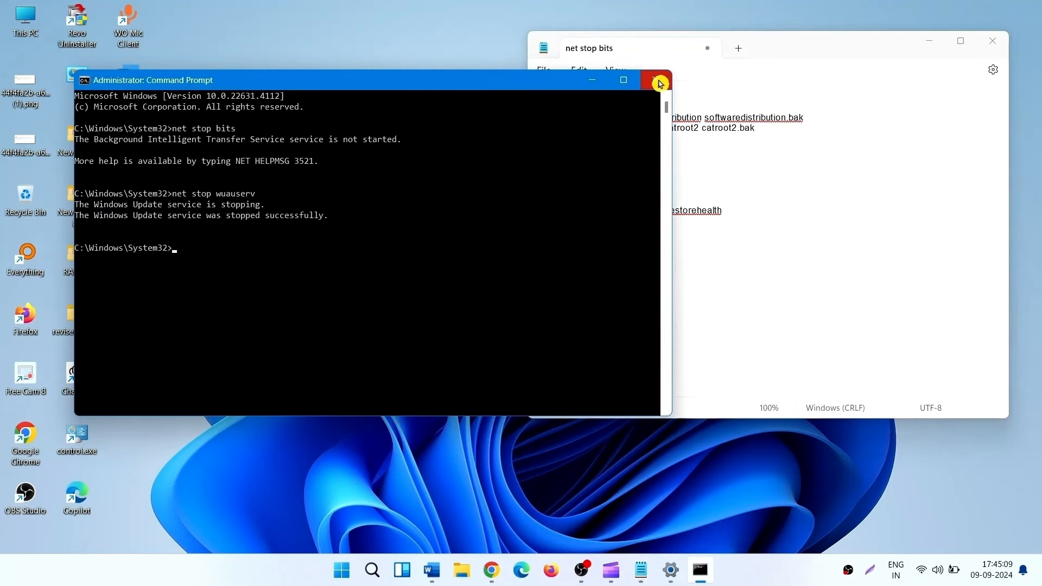
left_click(656, 79)
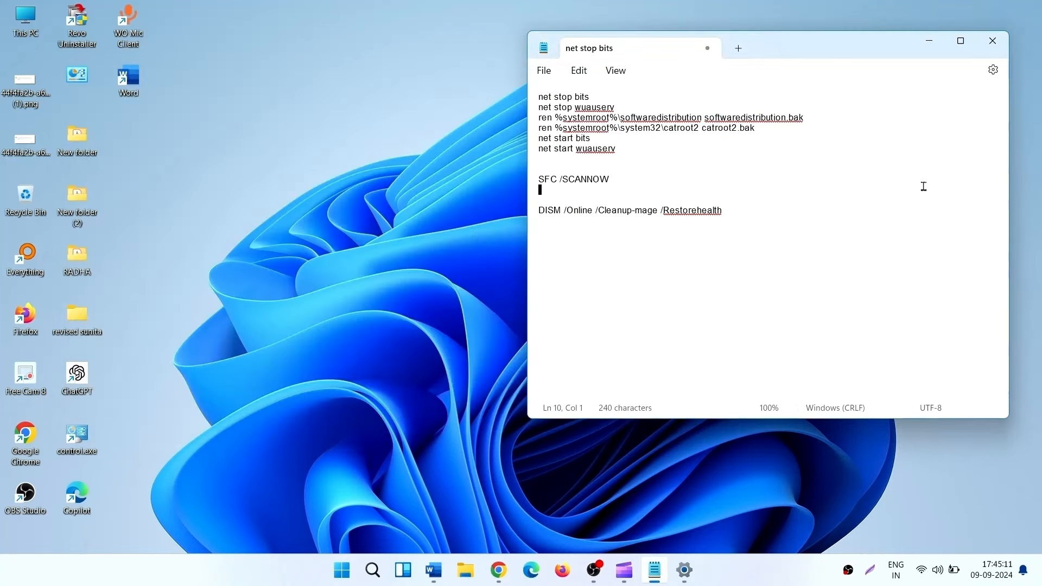
left_click(992, 40)
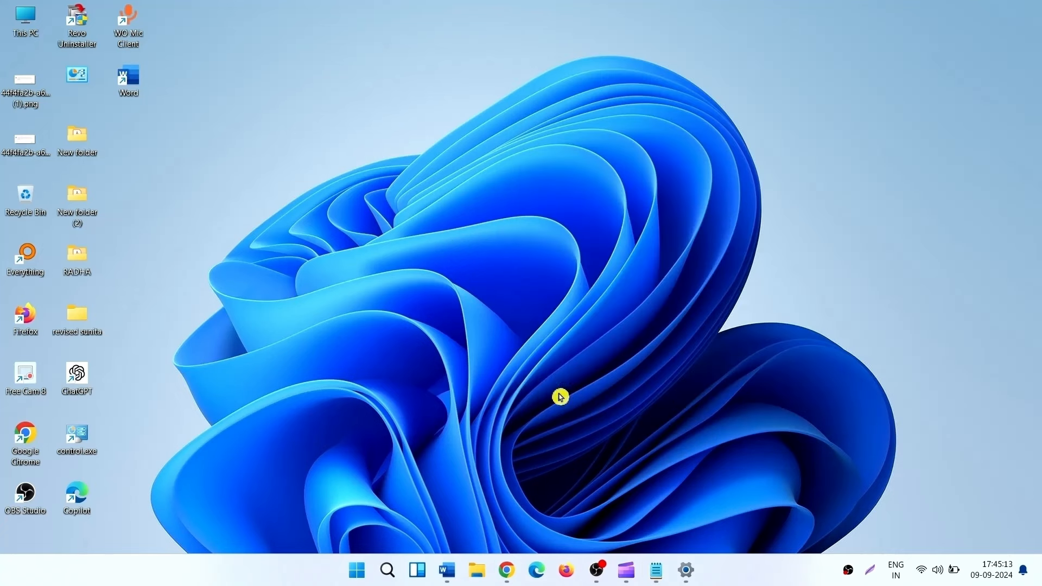
mouse_move(357, 570)
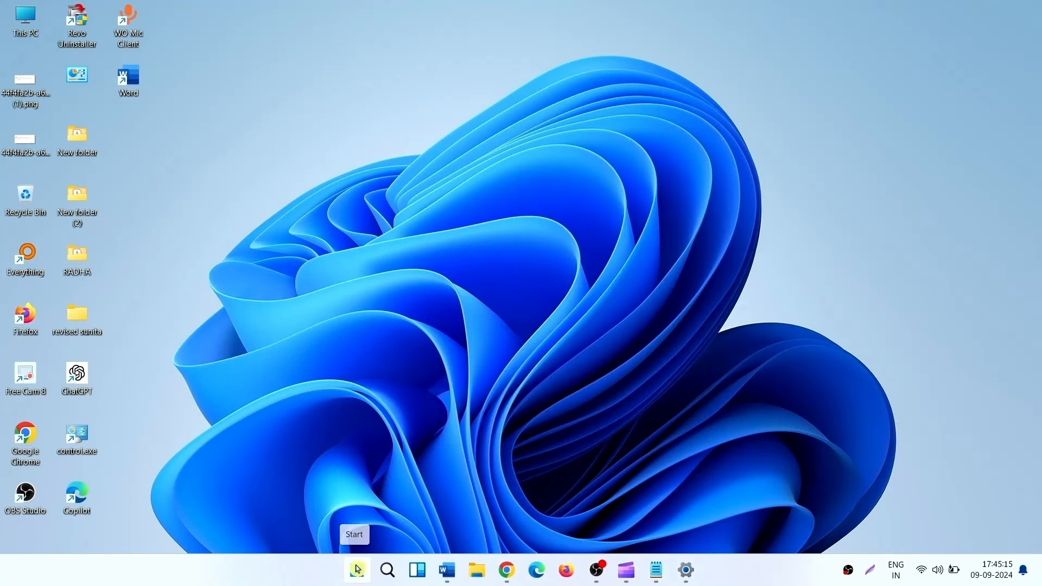
left_click(686, 523)
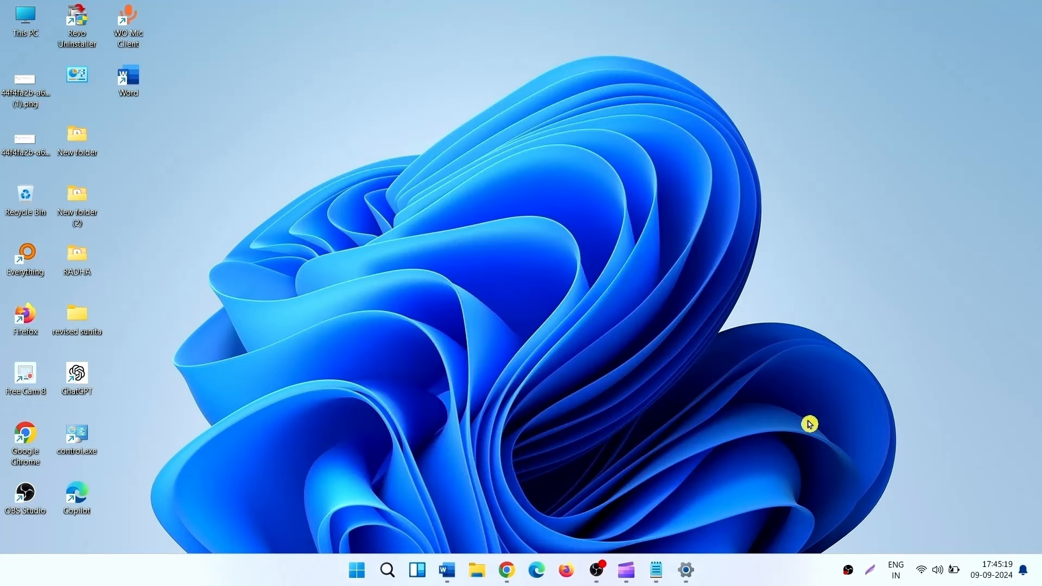
mouse_move(666, 354)
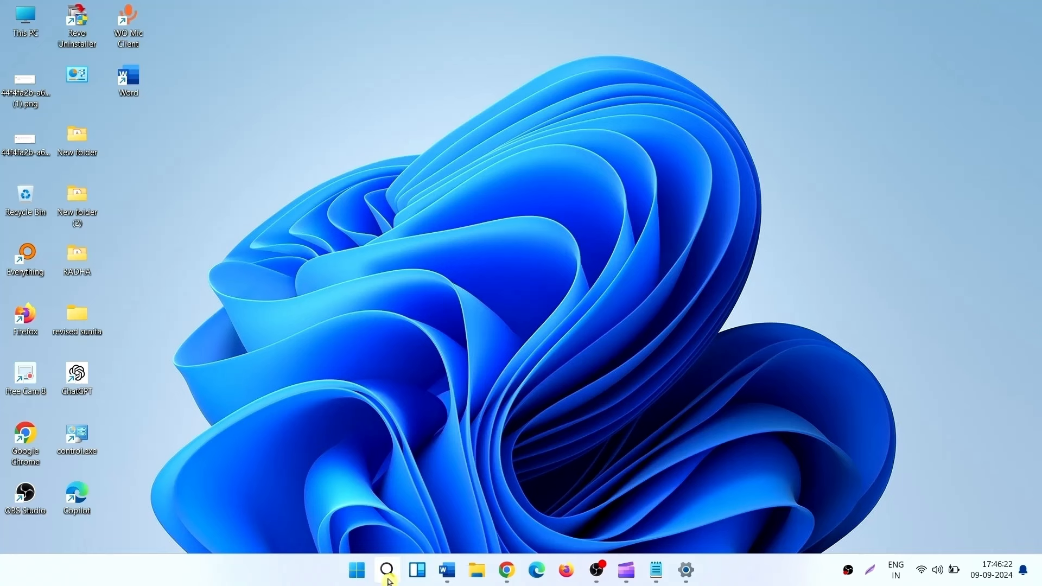
mouse_move(386, 569)
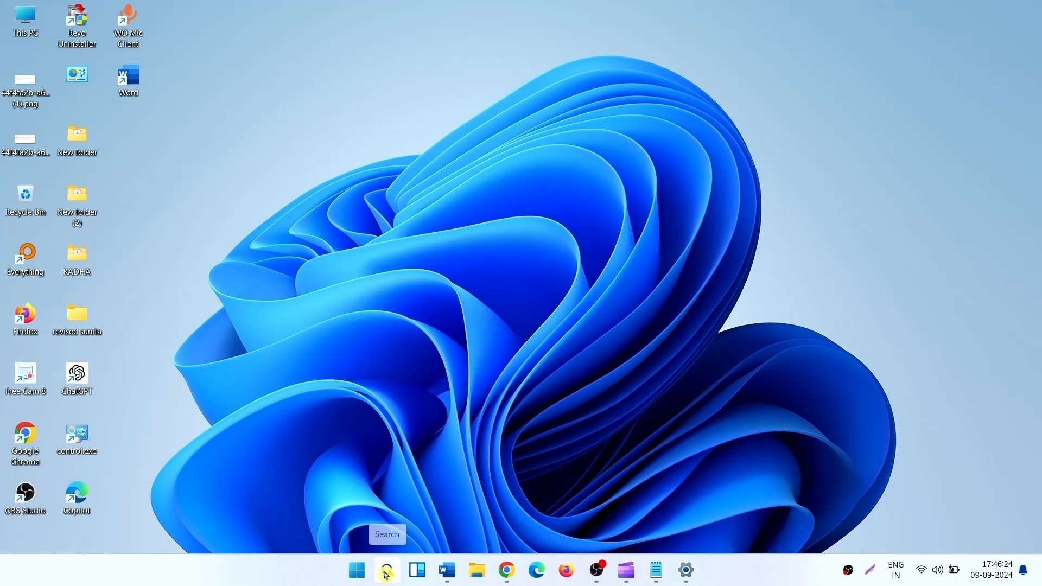
- Search for cmd again and launch Command Prompt as administrator
left_click(386, 570)
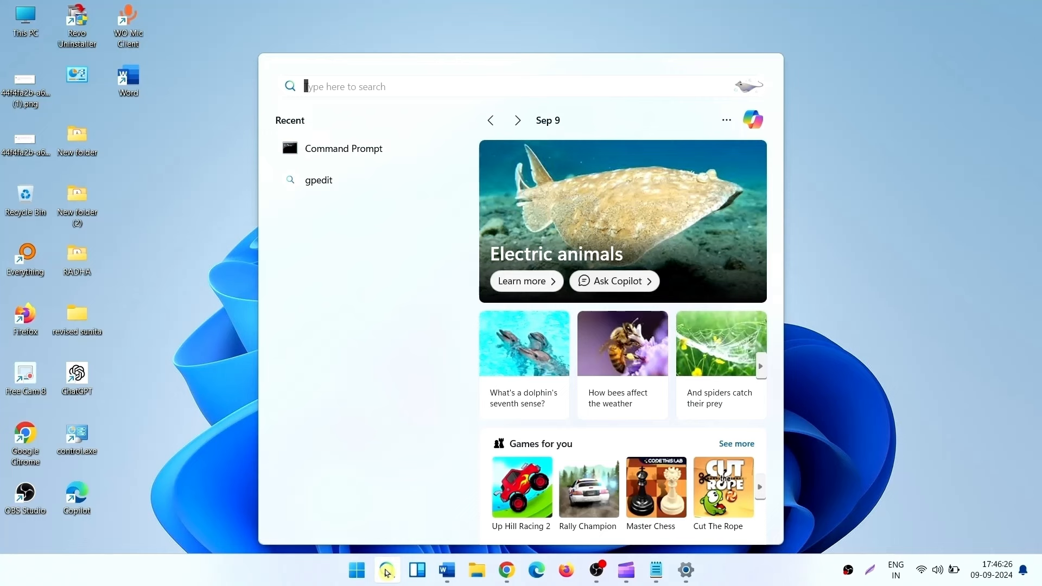
type("cmd")
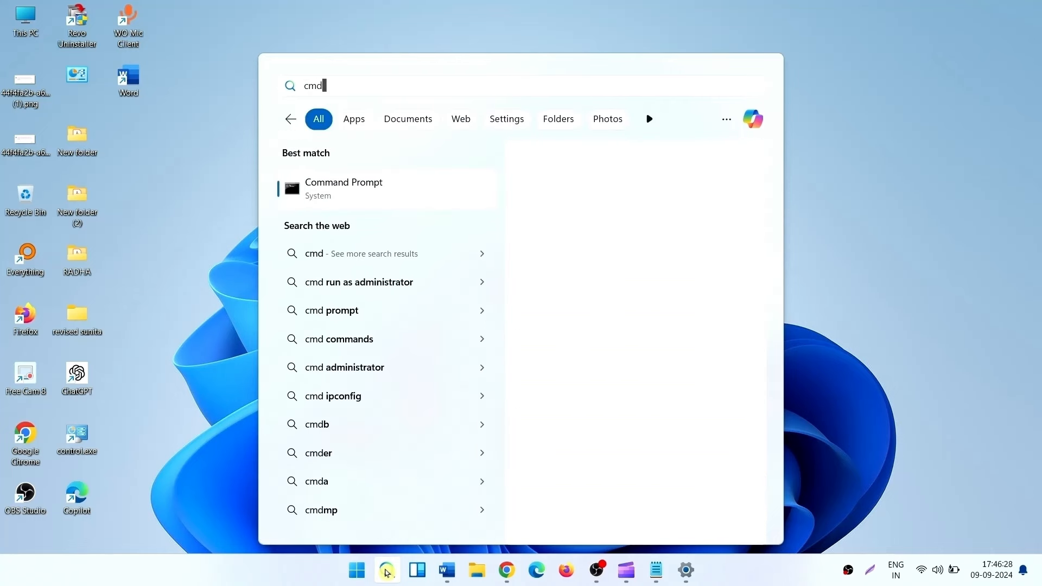
left_click(344, 187)
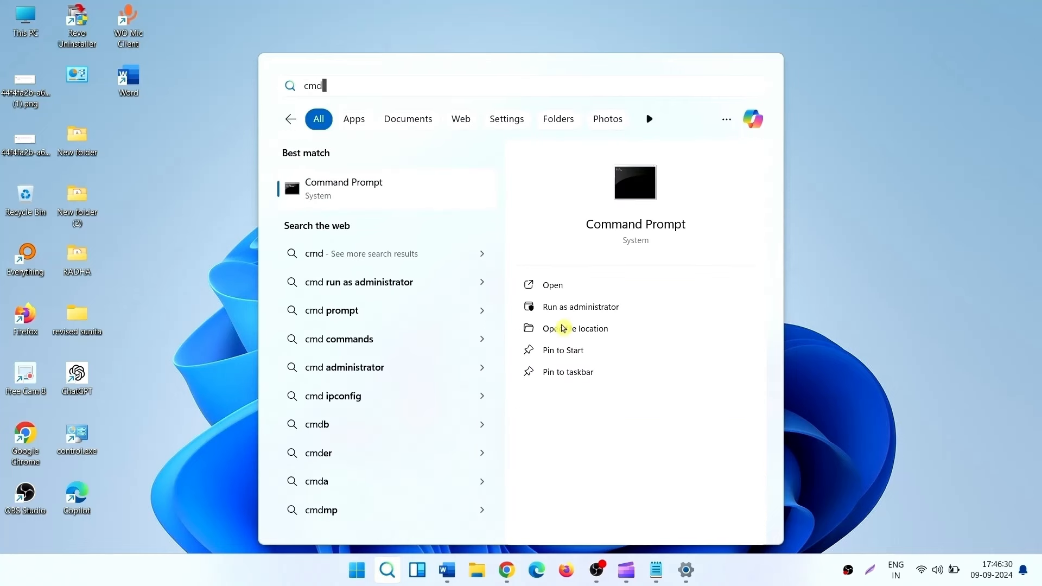
mouse_move(572, 398)
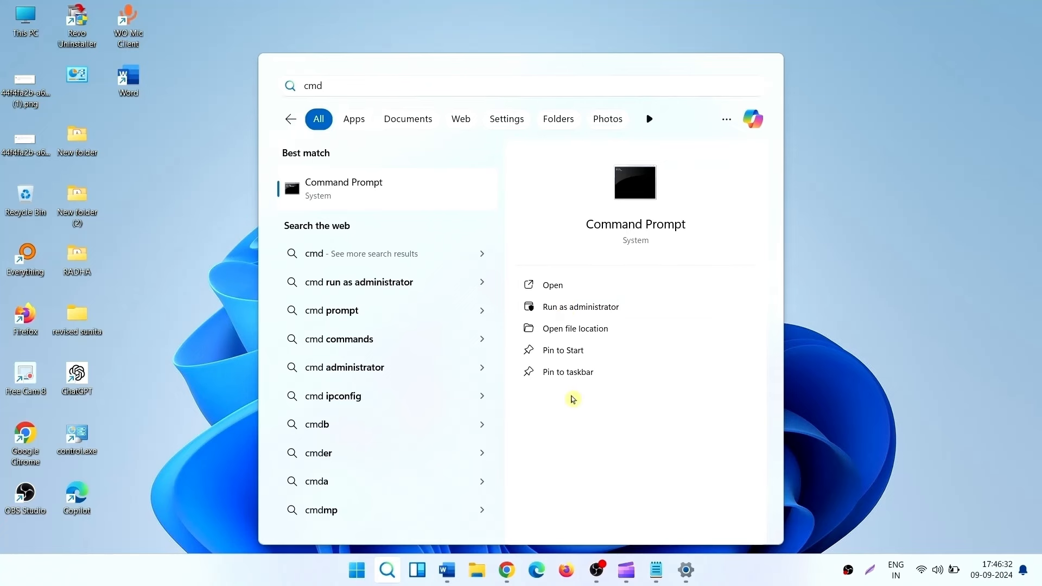
left_click(579, 306)
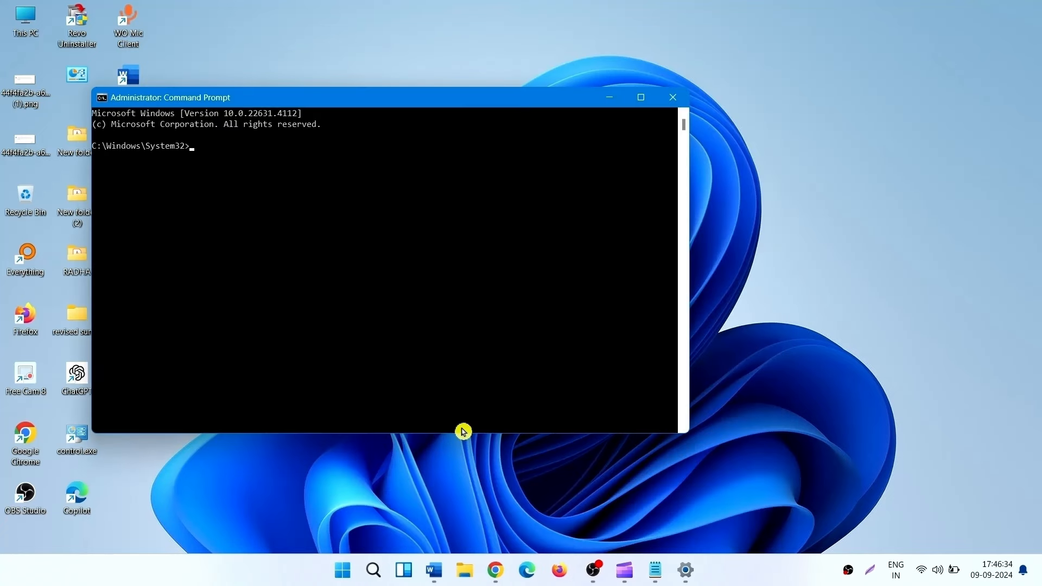
mouse_move(392, 199)
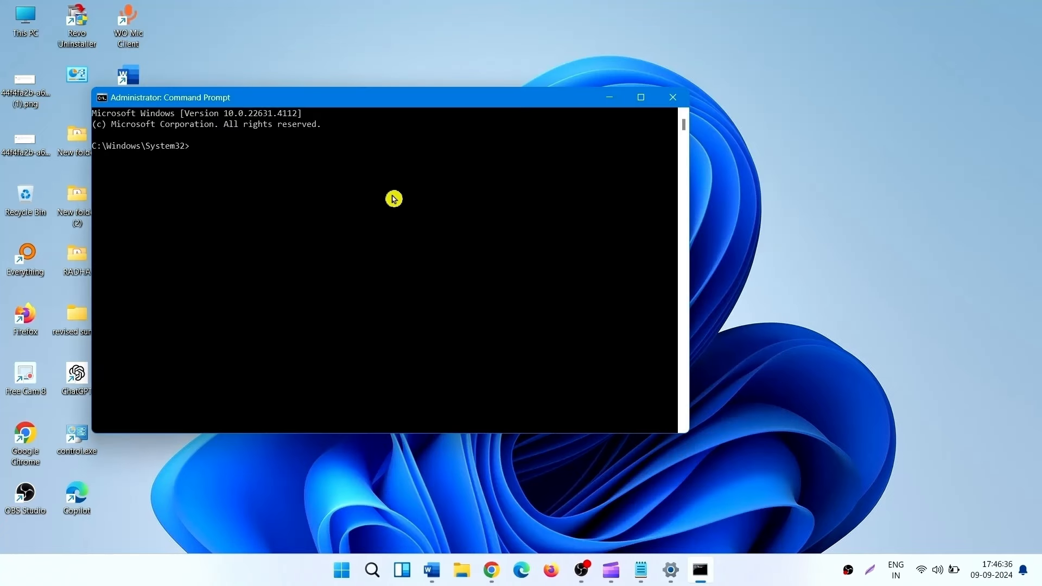
- Enter the sfc /scannow System File Checker command at the administrator prompt
type("sfc")
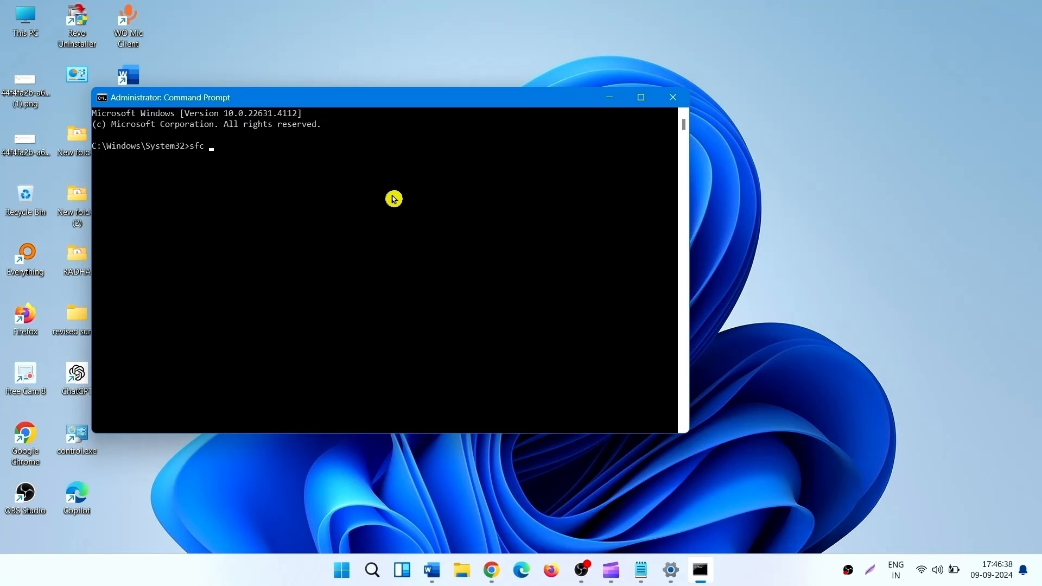
type("/")
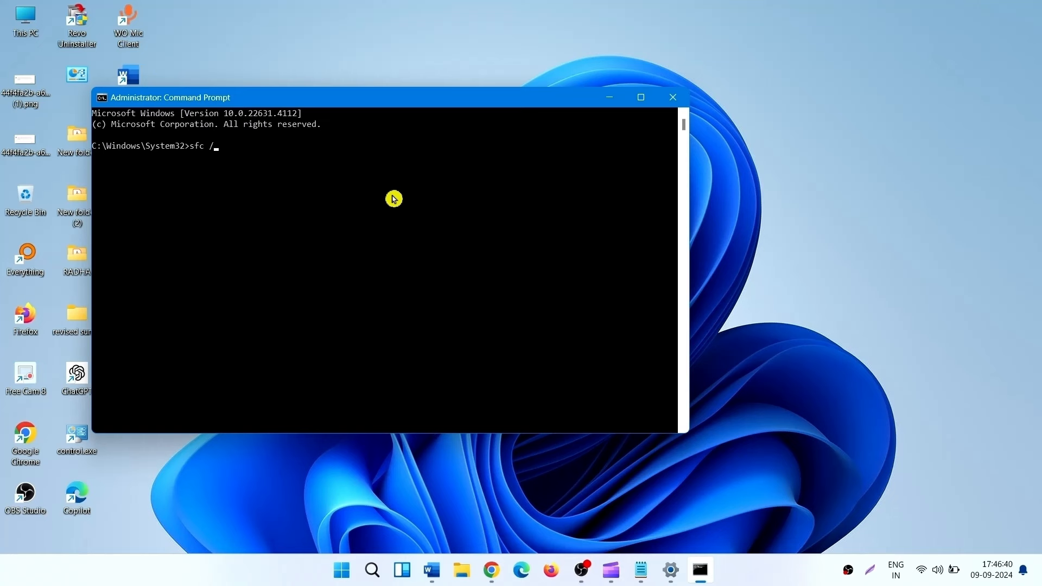
type("scan")
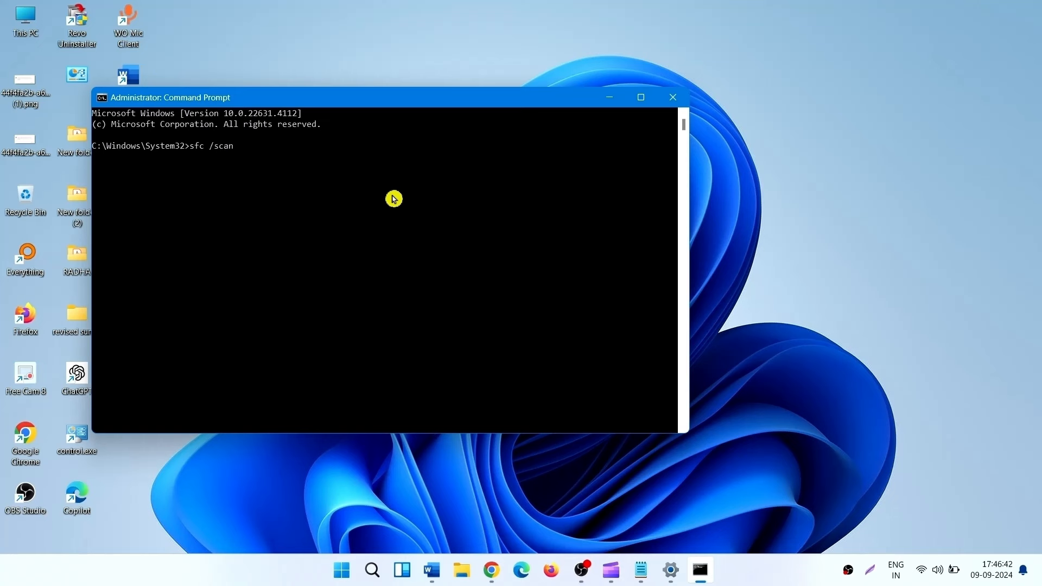
type("now")
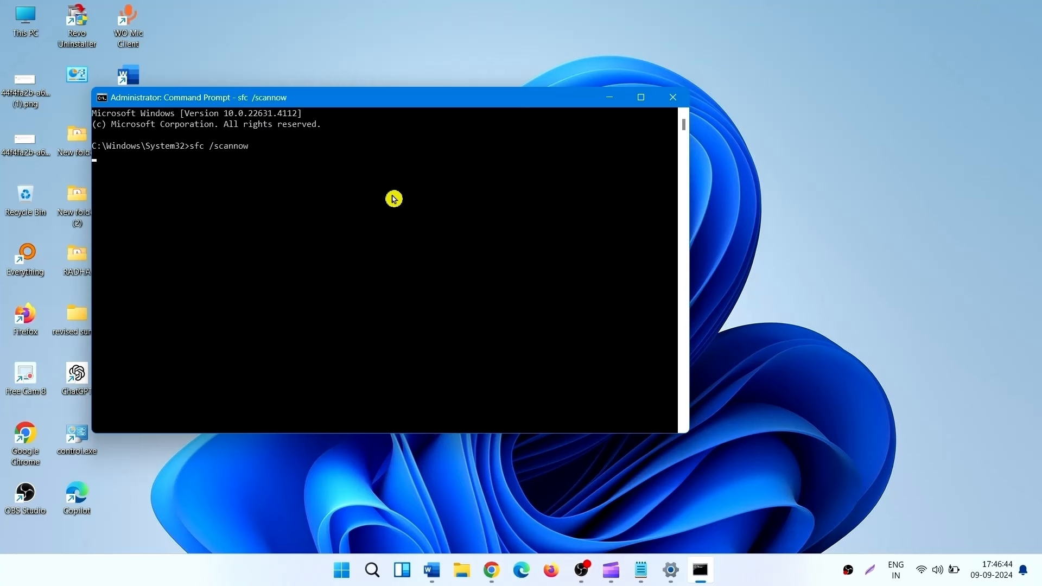
mouse_move(520, 130)
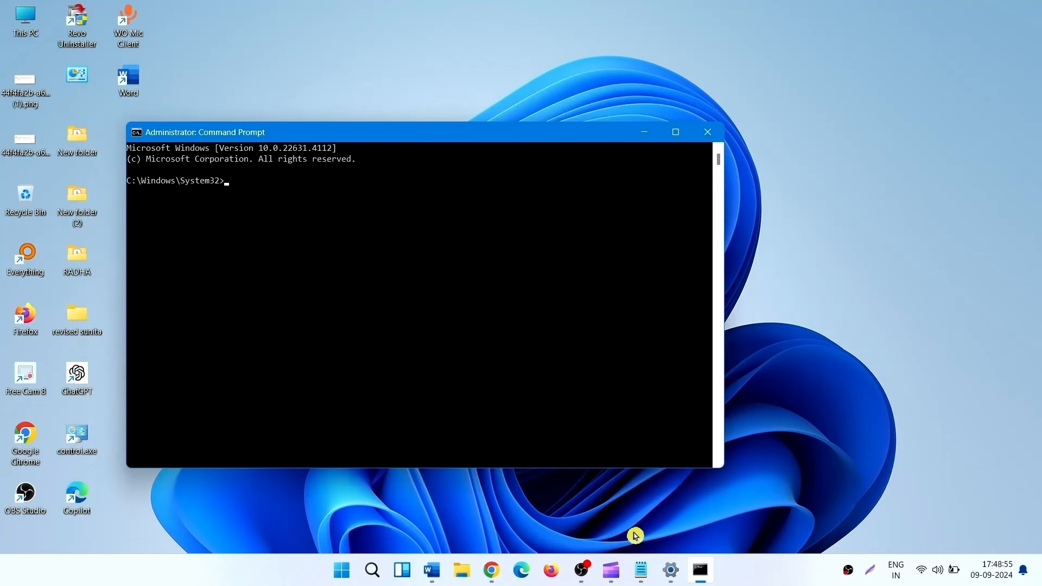
- Return to the administrator Command Prompt where the DISM Restorehealth repair is starting
left_click(639, 569)
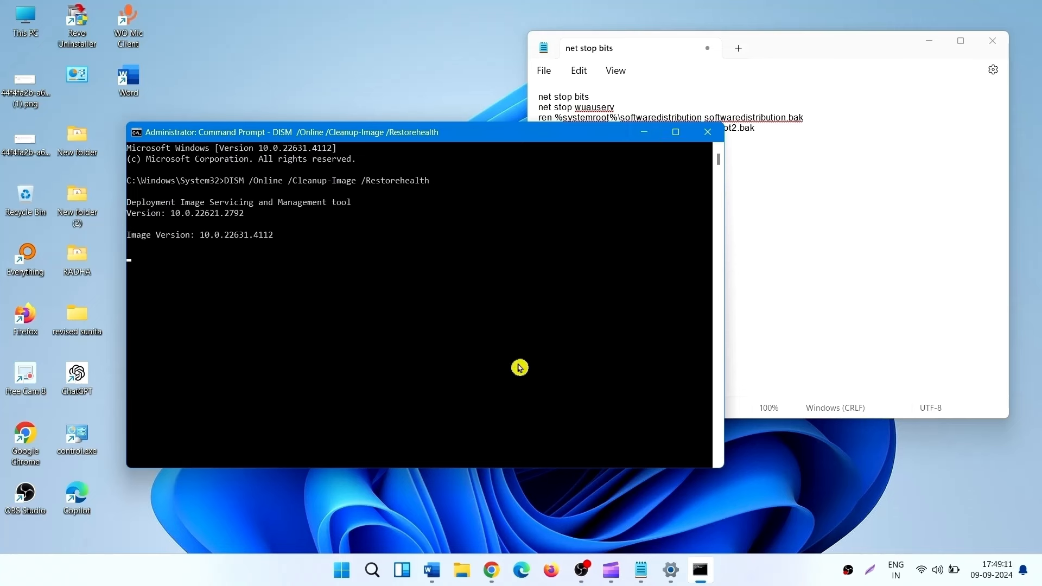
mouse_move(237, 324)
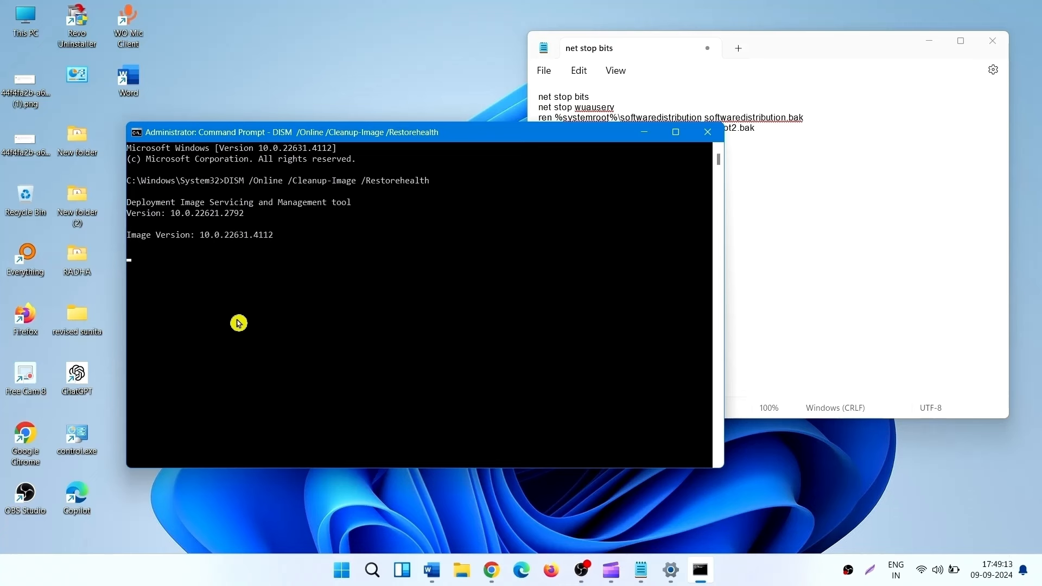
mouse_move(226, 276)
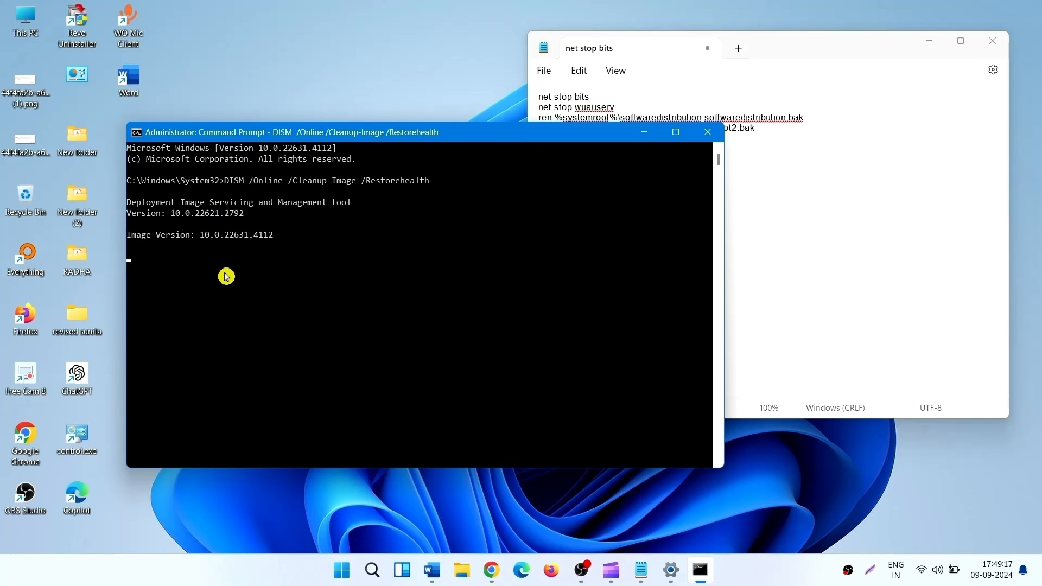
mouse_move(251, 286)
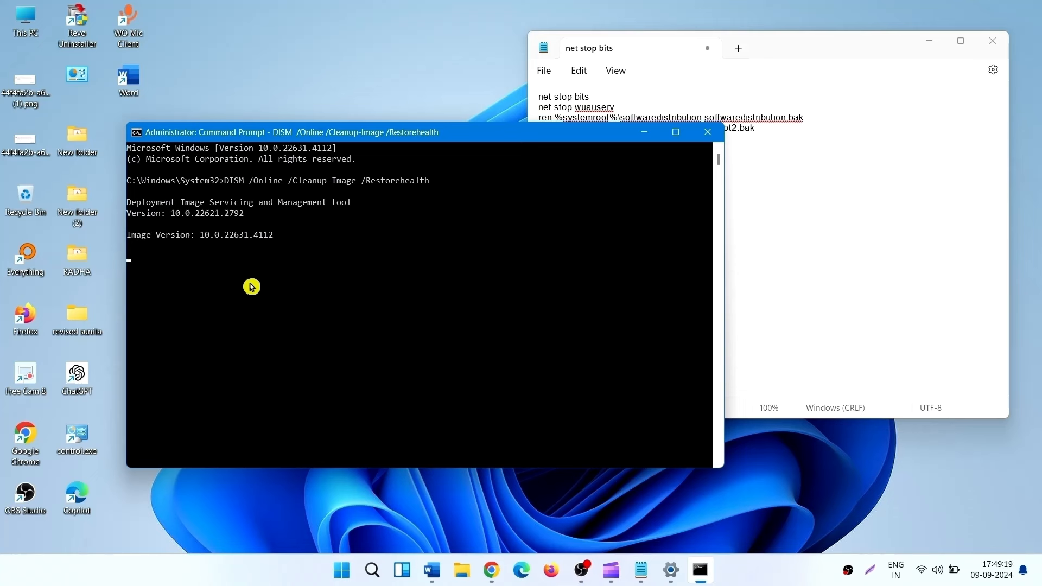
mouse_move(470, 72)
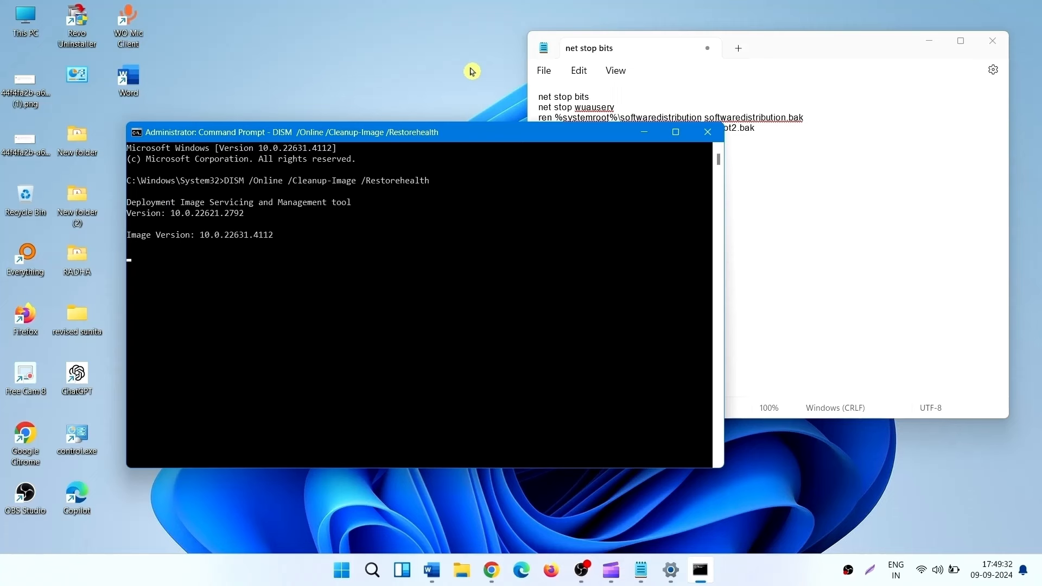
mouse_move(395, 228)
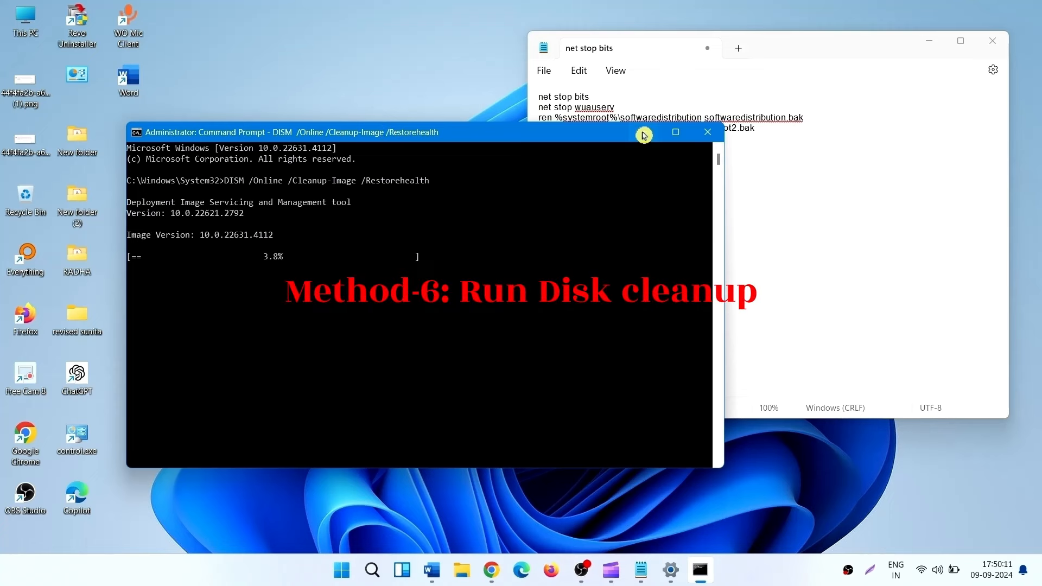
- Launch Disk Cleanup from taskbar search so it prompts for a drive to clean
left_click(371, 570)
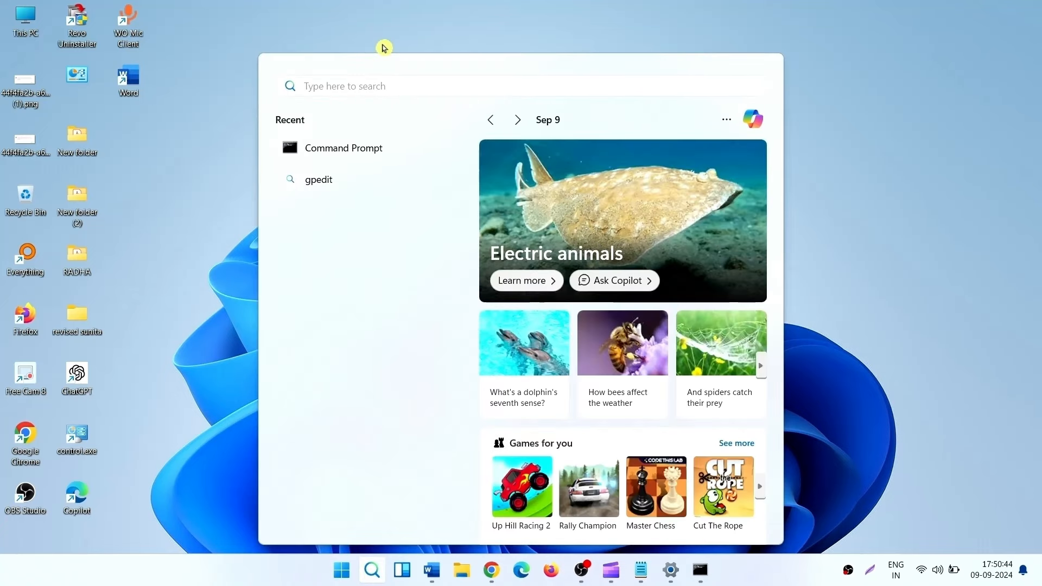
type("cll")
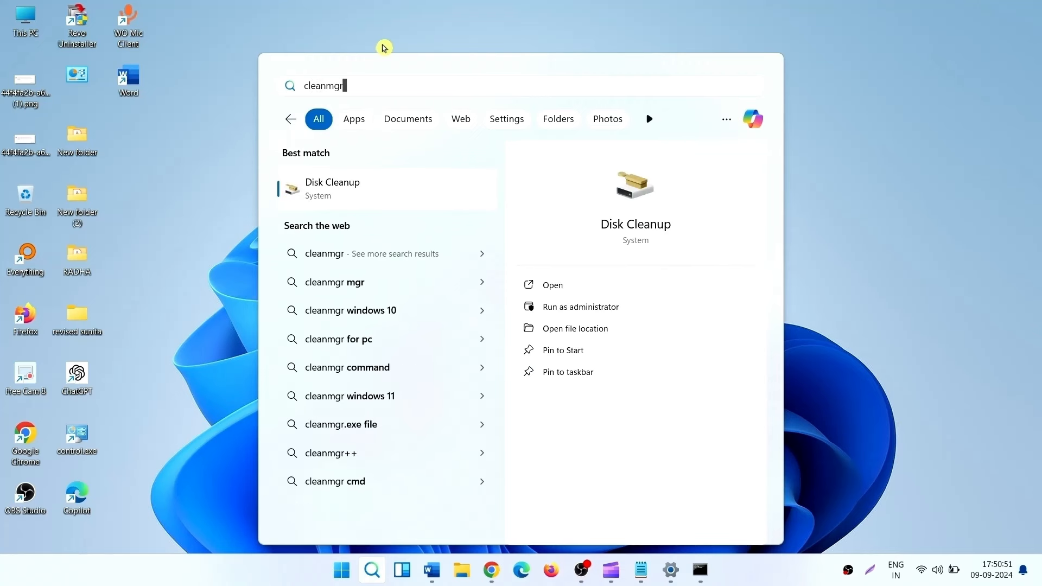
left_click(551, 284)
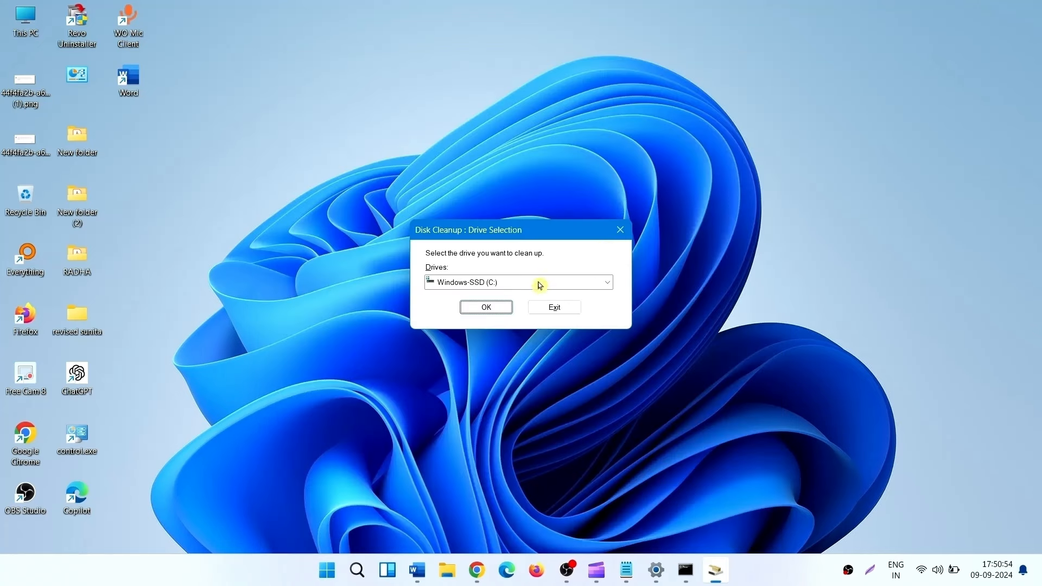
mouse_move(477, 290)
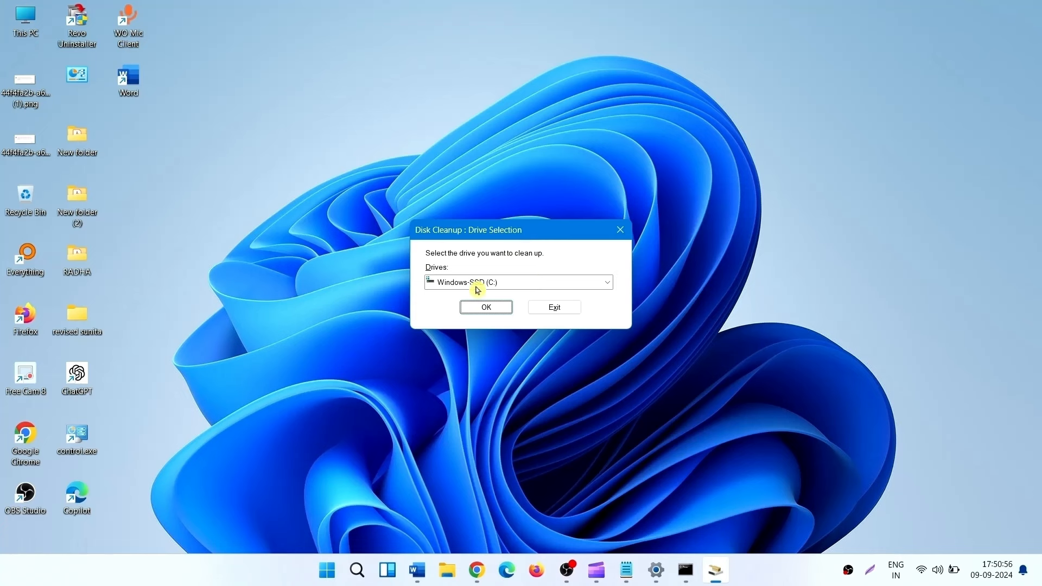
- Select Windows-SSD (C:) and scan it, finding 208 MB of deletable files
left_click(517, 282)
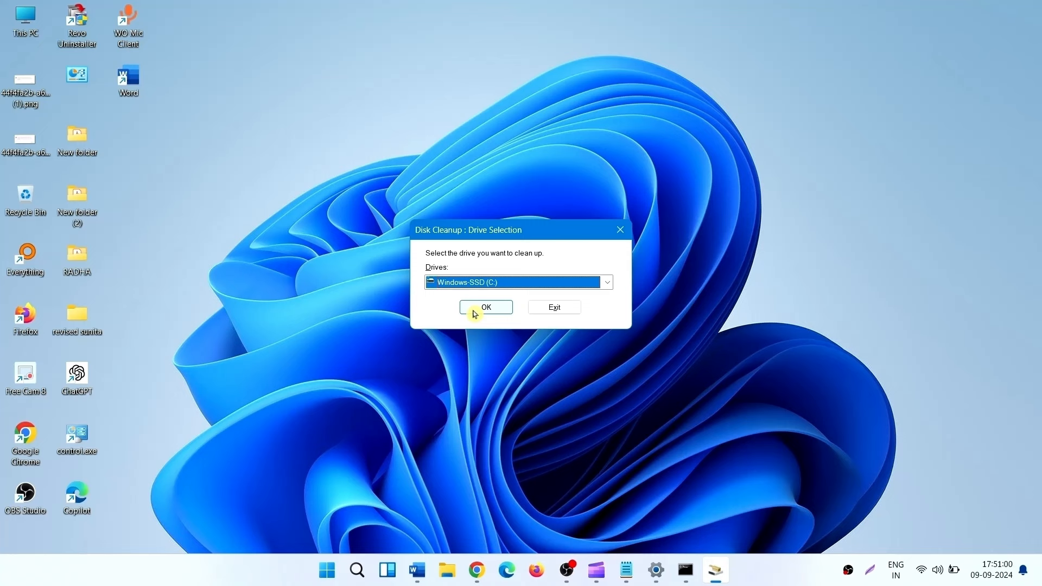
left_click(485, 307)
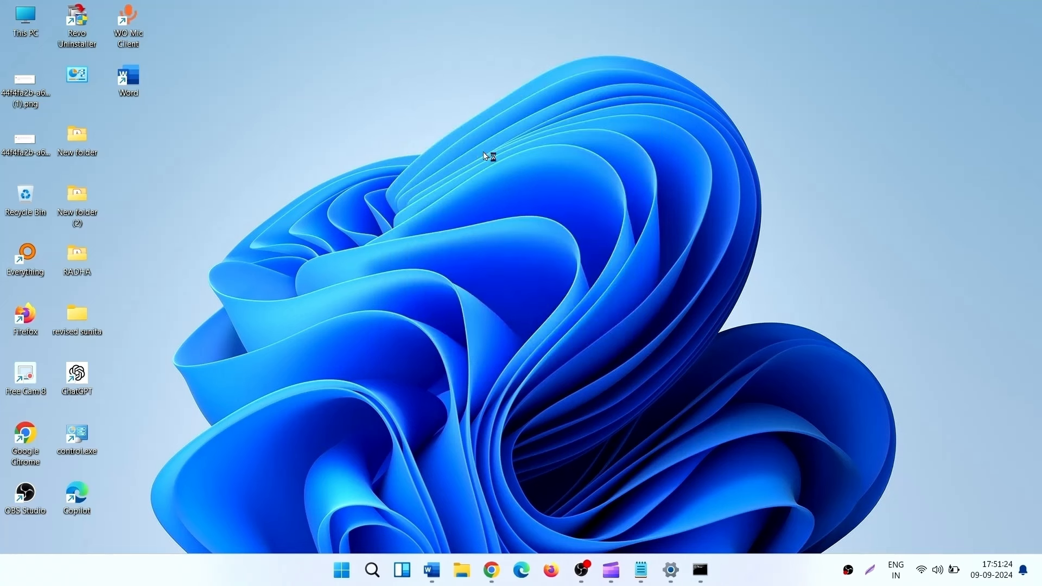
left_click(714, 570)
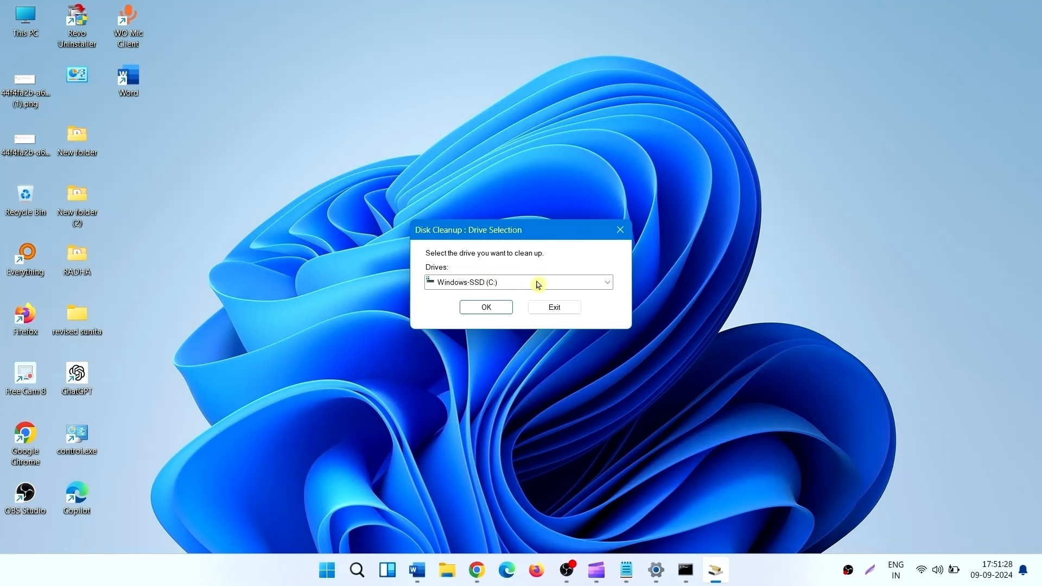
left_click(486, 307)
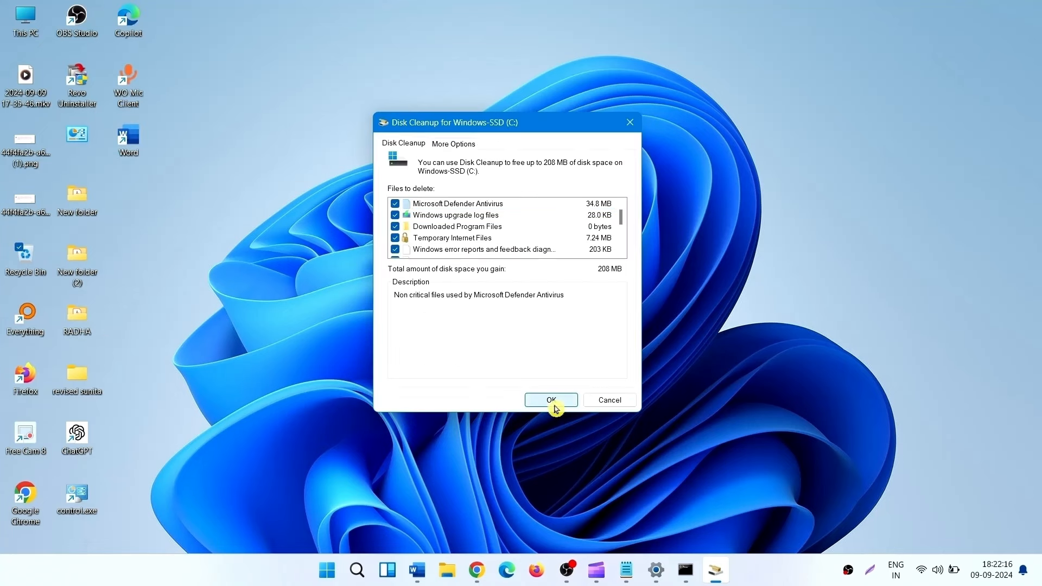
- Confirm permanent deletion of the selected files on C:, then bring up the Start menu
left_click(550, 400)
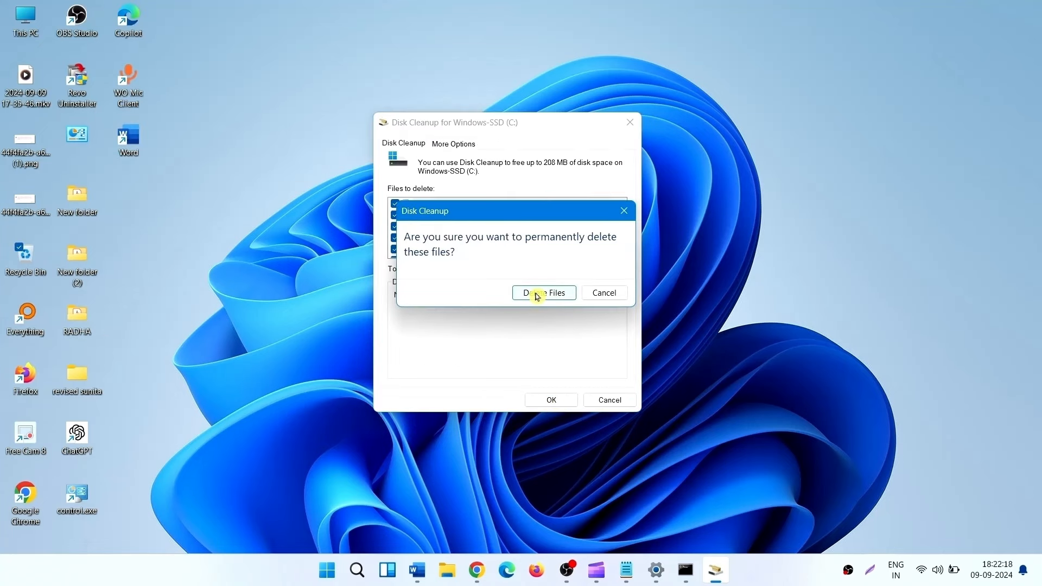
left_click(543, 292)
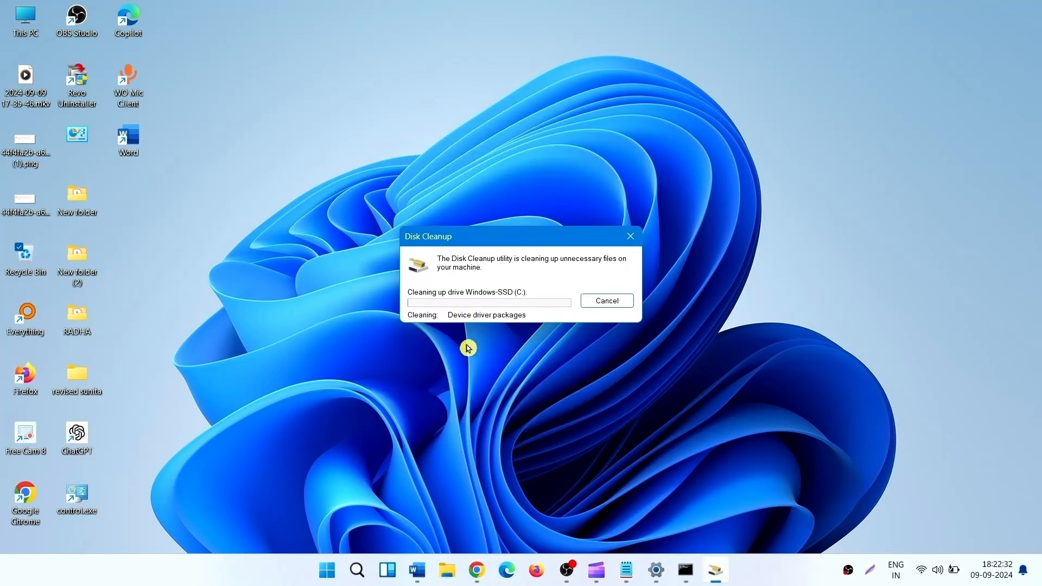
mouse_move(380, 487)
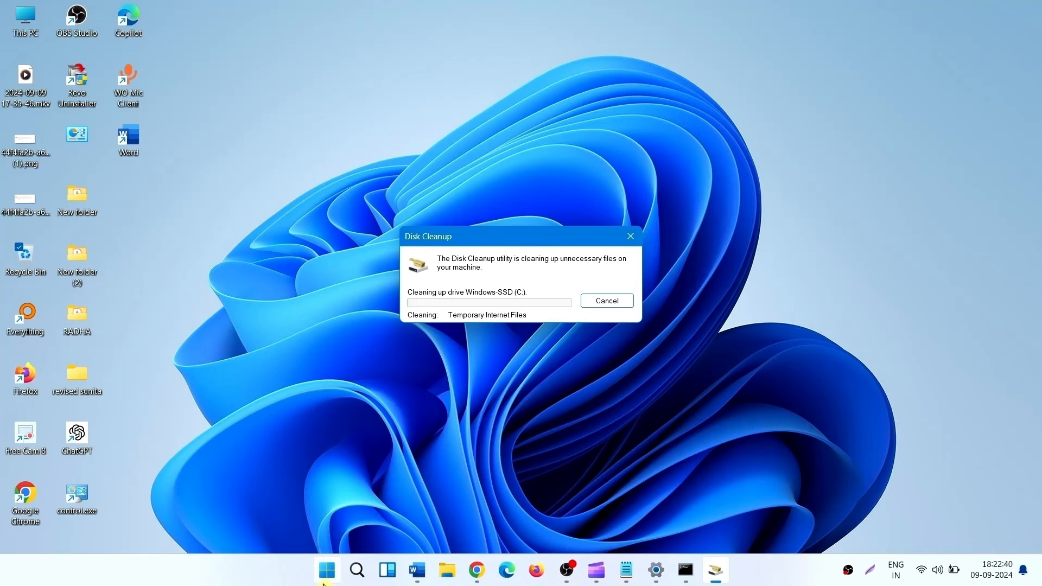
left_click(327, 569)
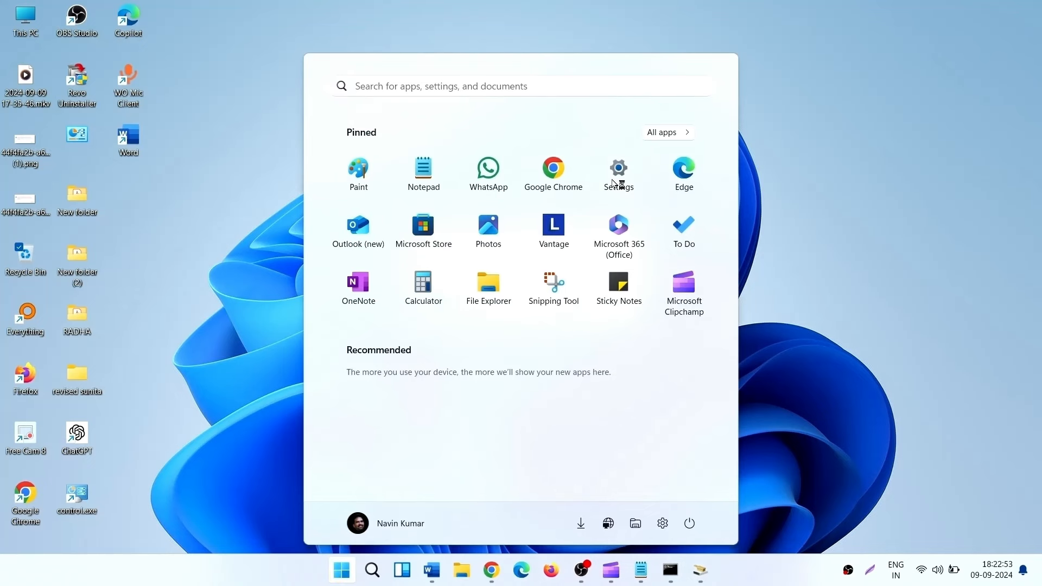
- Go to the Windows Update page in Settings and start a check for updates
left_click(618, 169)
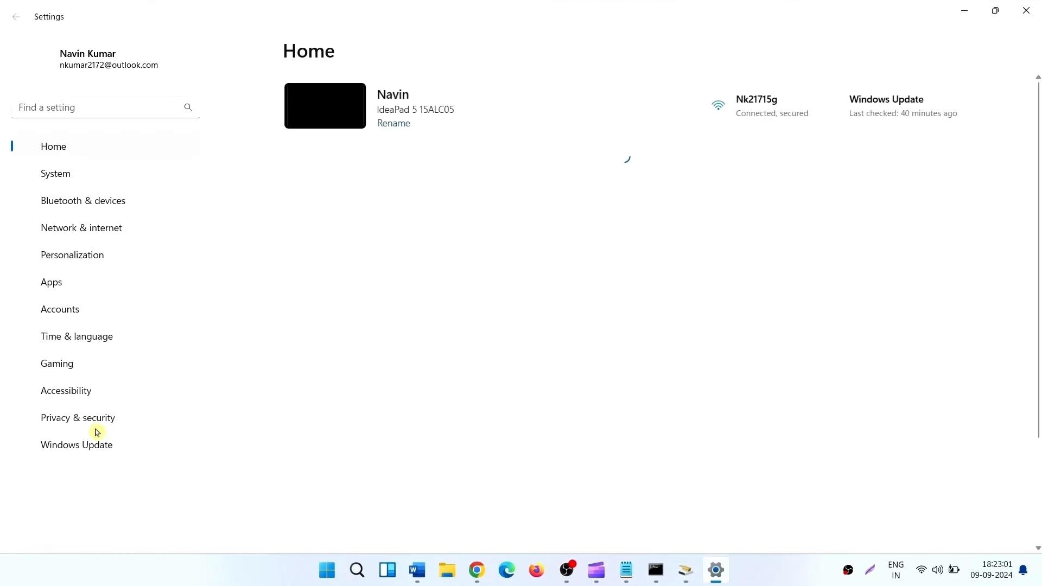
left_click(76, 444)
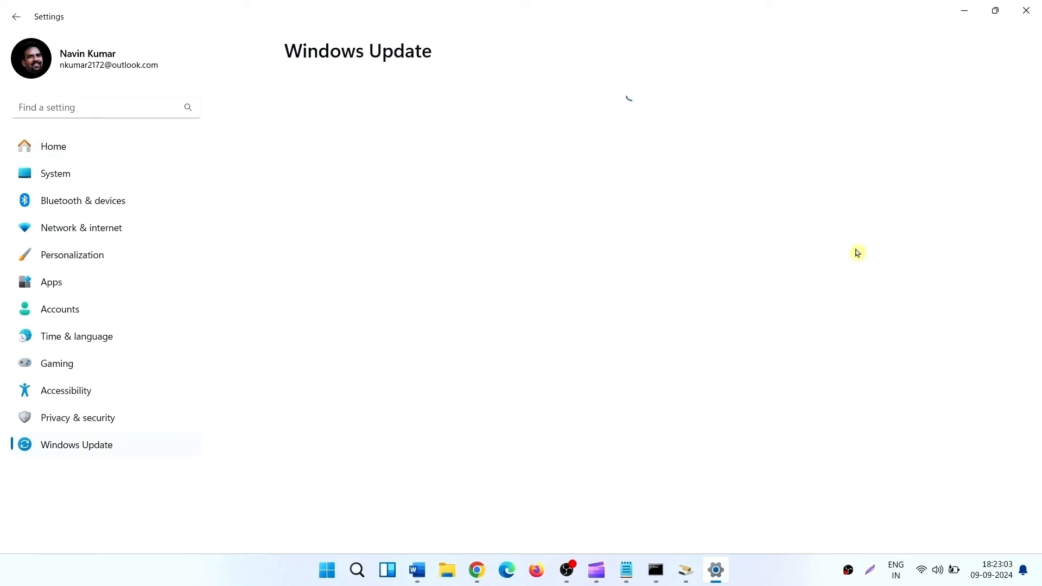
mouse_move(835, 160)
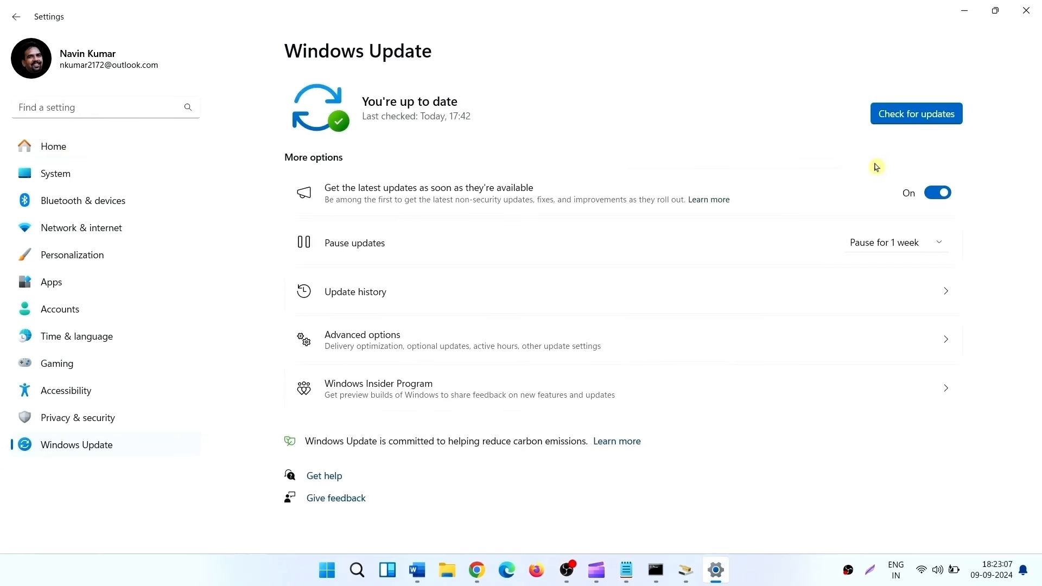
mouse_move(925, 129)
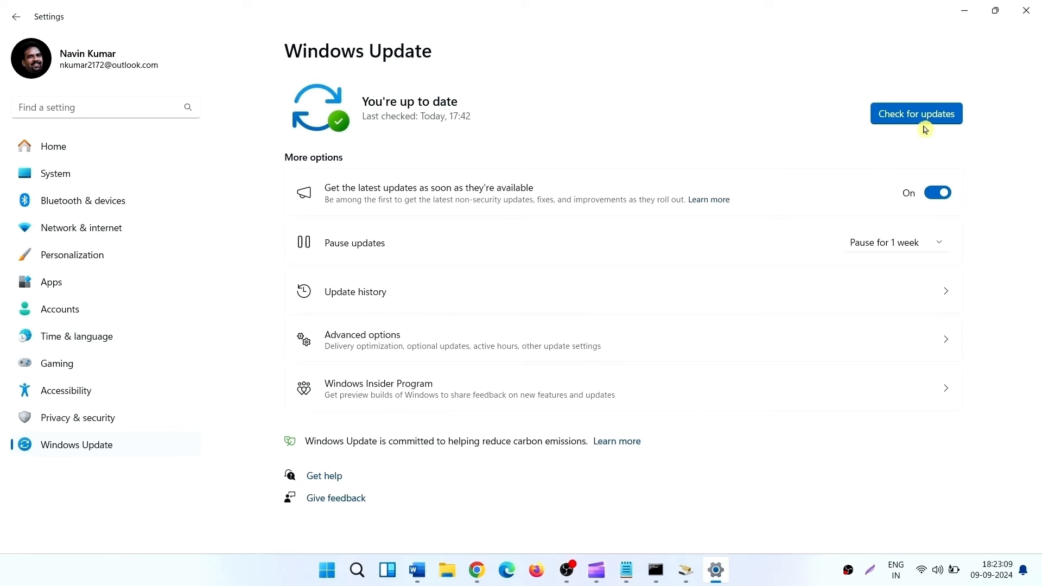
mouse_move(904, 173)
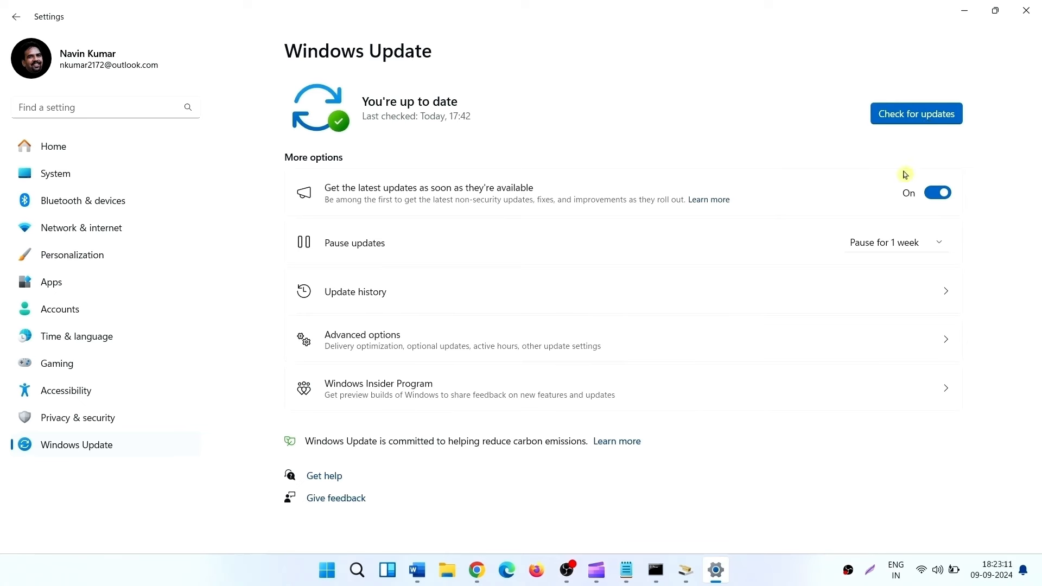
left_click(915, 113)
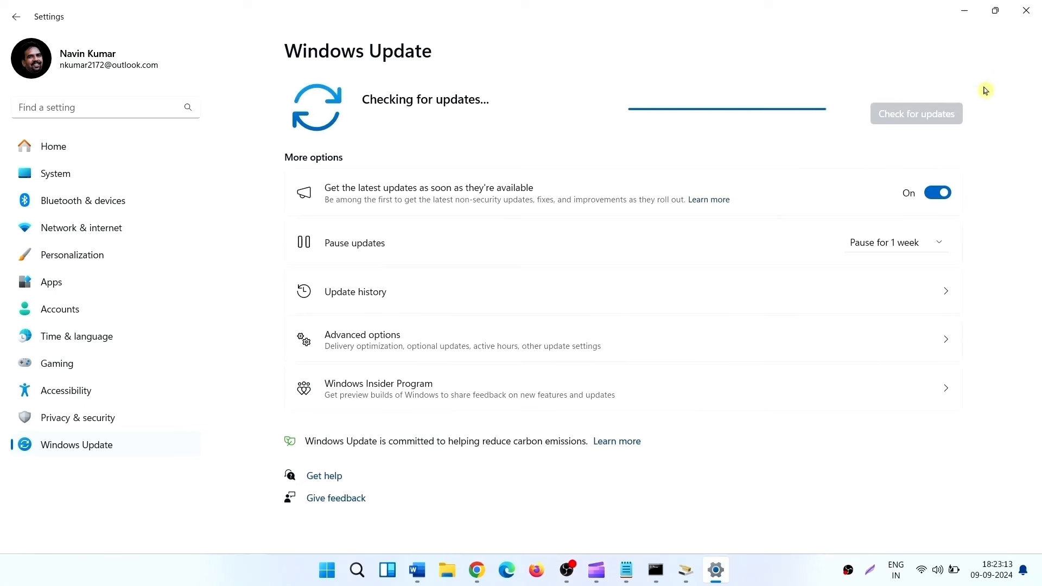
mouse_move(963, 10)
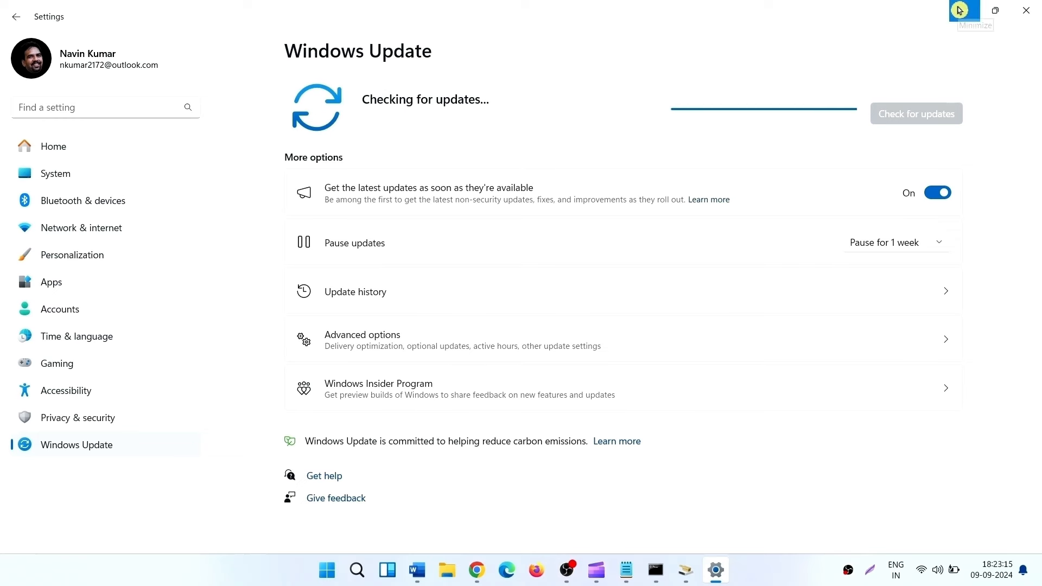